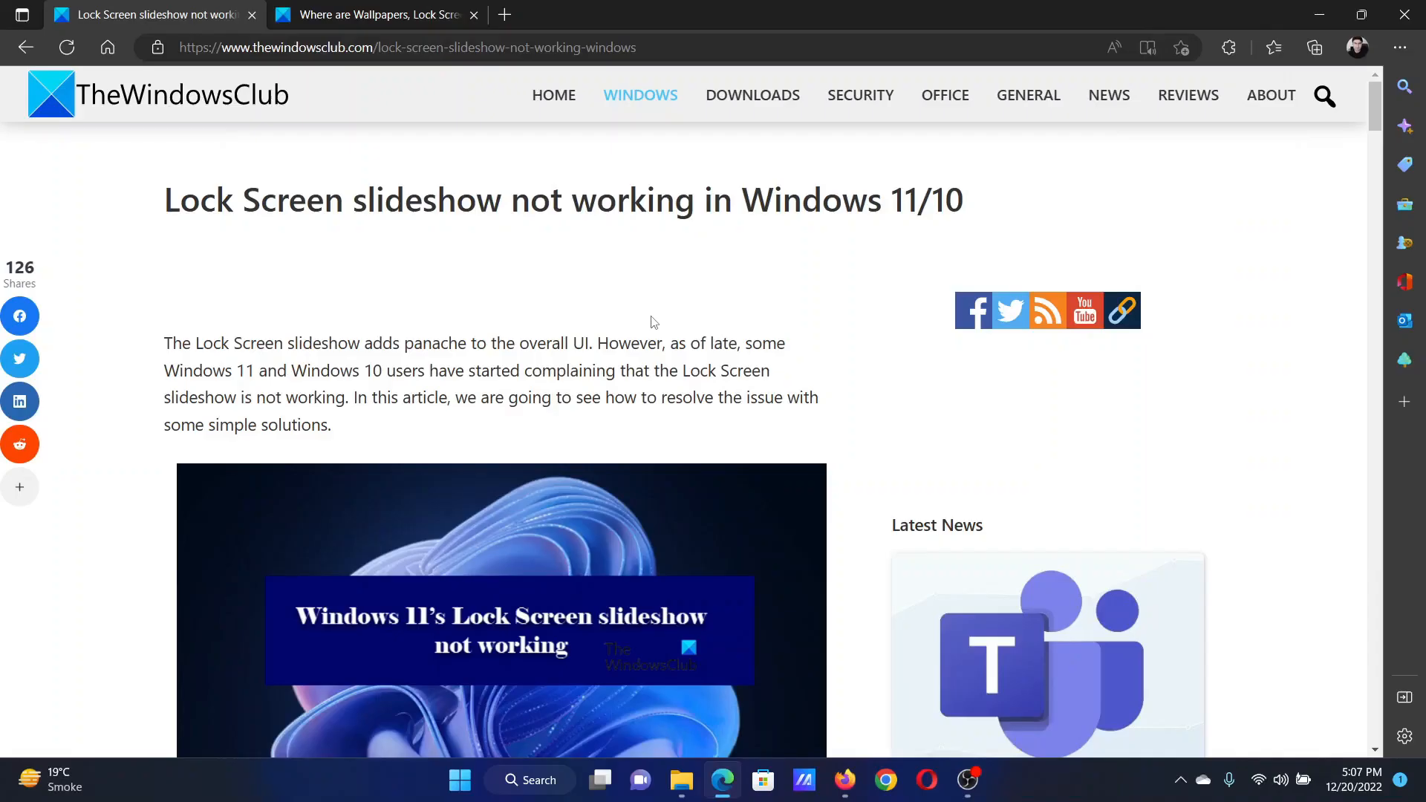
{"action": "mouse_move", "coordinate": [187, 207]}
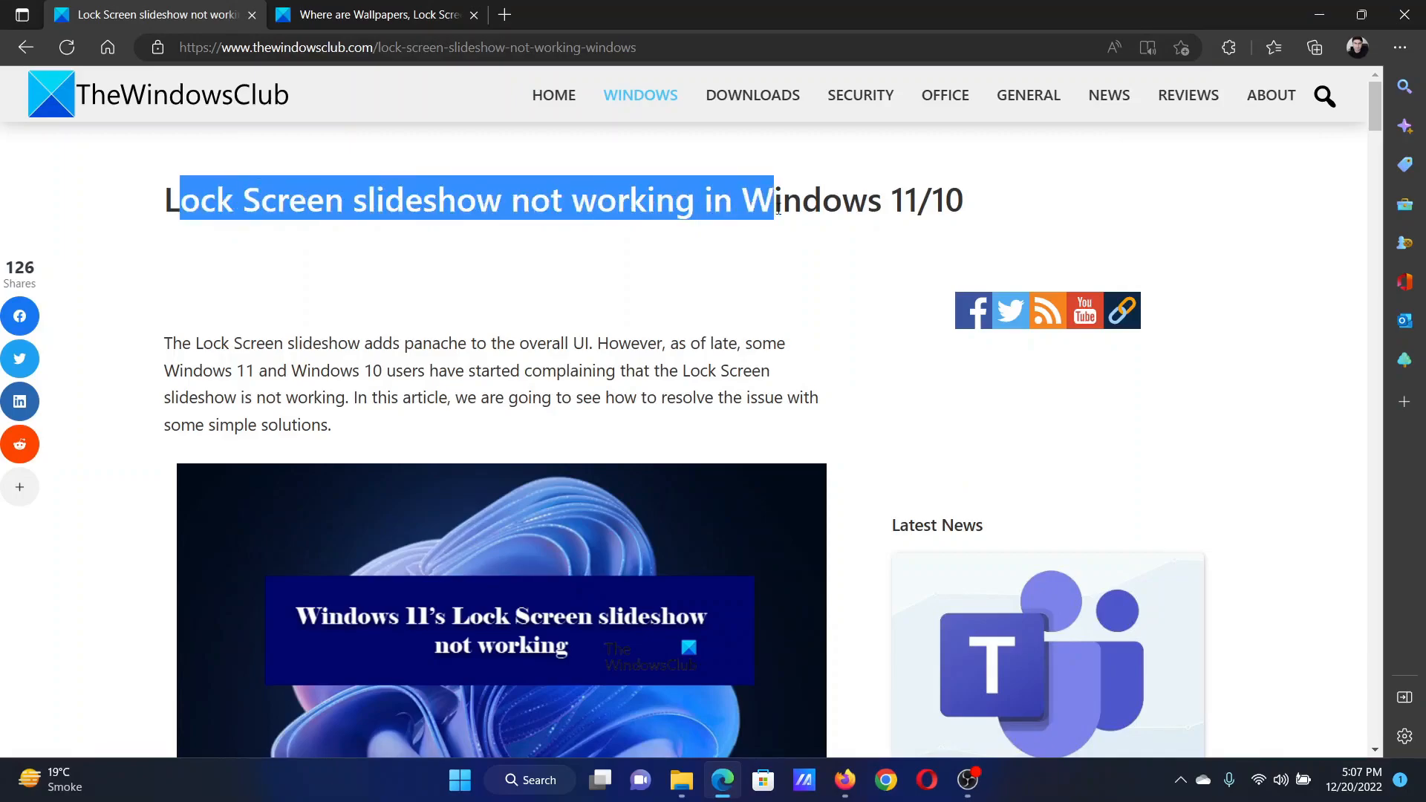
Step: Scroll the TheWindowsClub article to the '1] Enable Slideshow Manually' section
{"action": "left_click", "coordinate": [789, 385]}
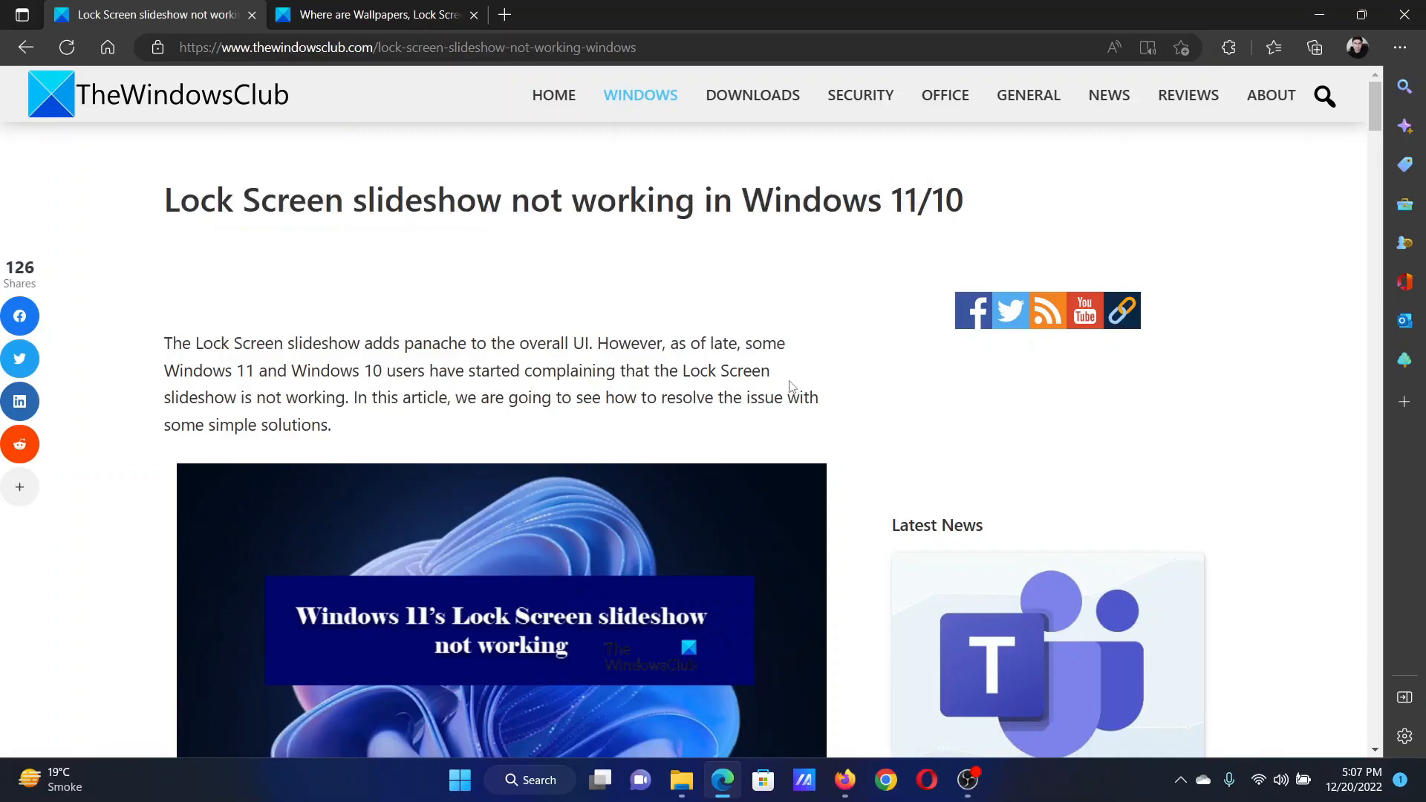
{"action": "scroll", "scroll_direction": "down", "scroll_amount": 3}
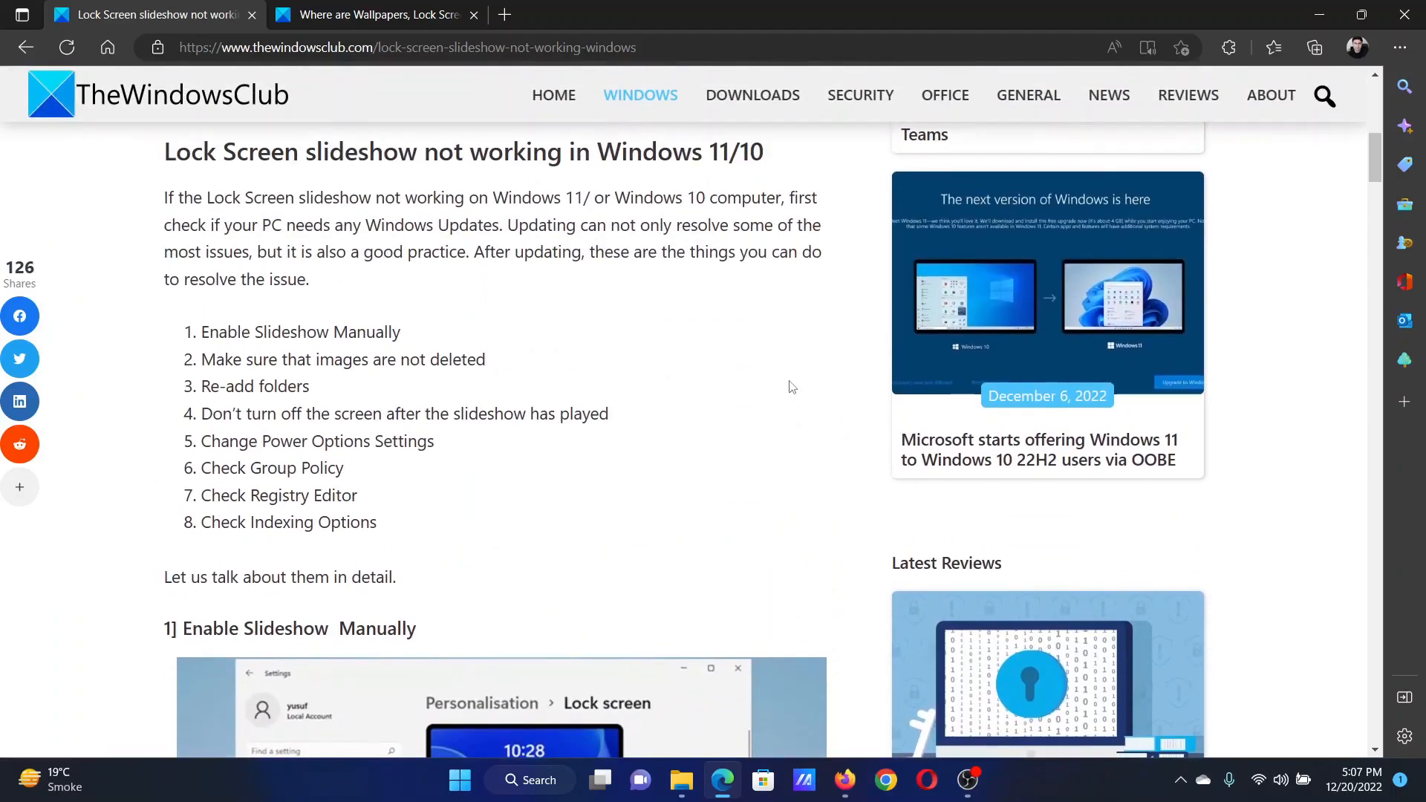
{"action": "scroll", "scroll_direction": "down", "scroll_amount": 3}
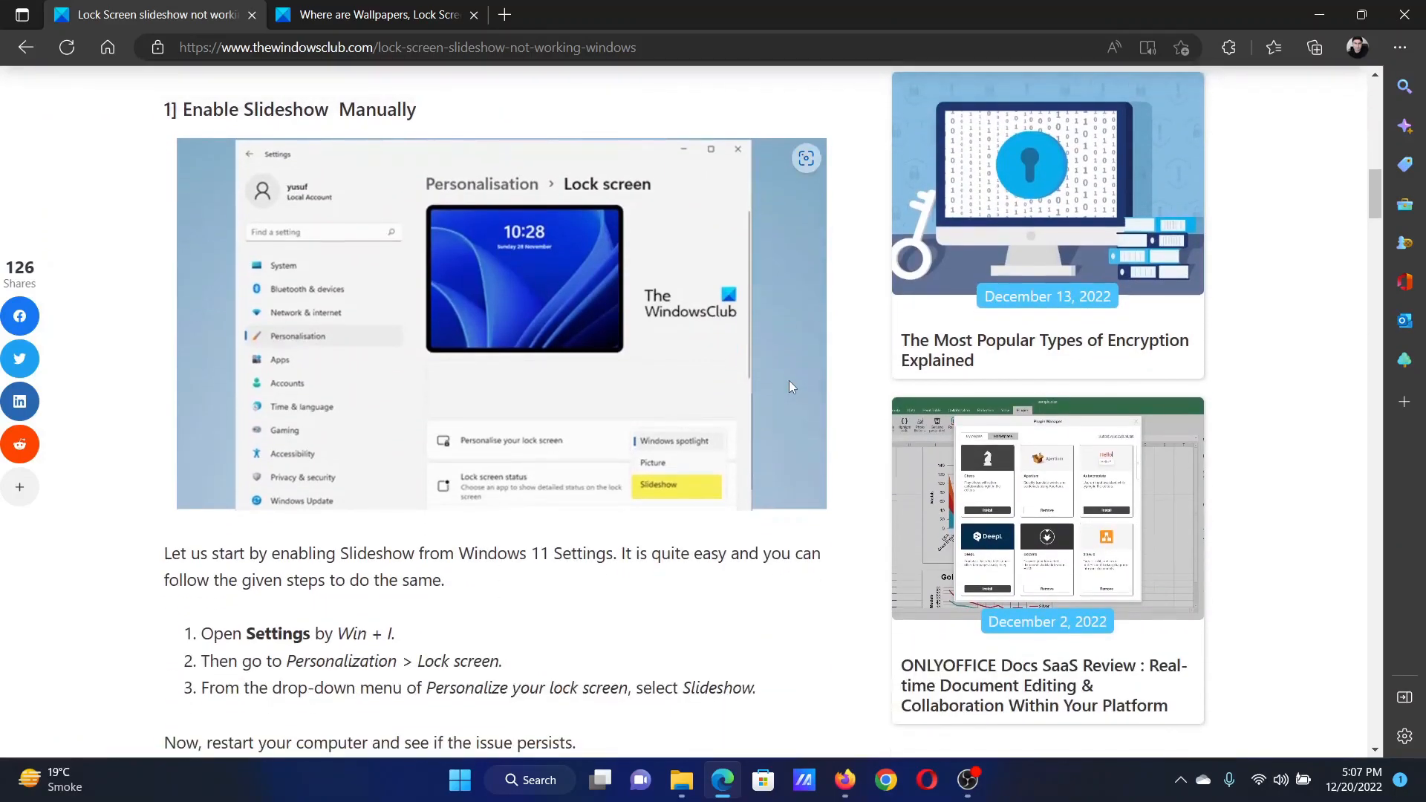
{"action": "scroll", "scroll_direction": "up", "scroll_amount": 3}
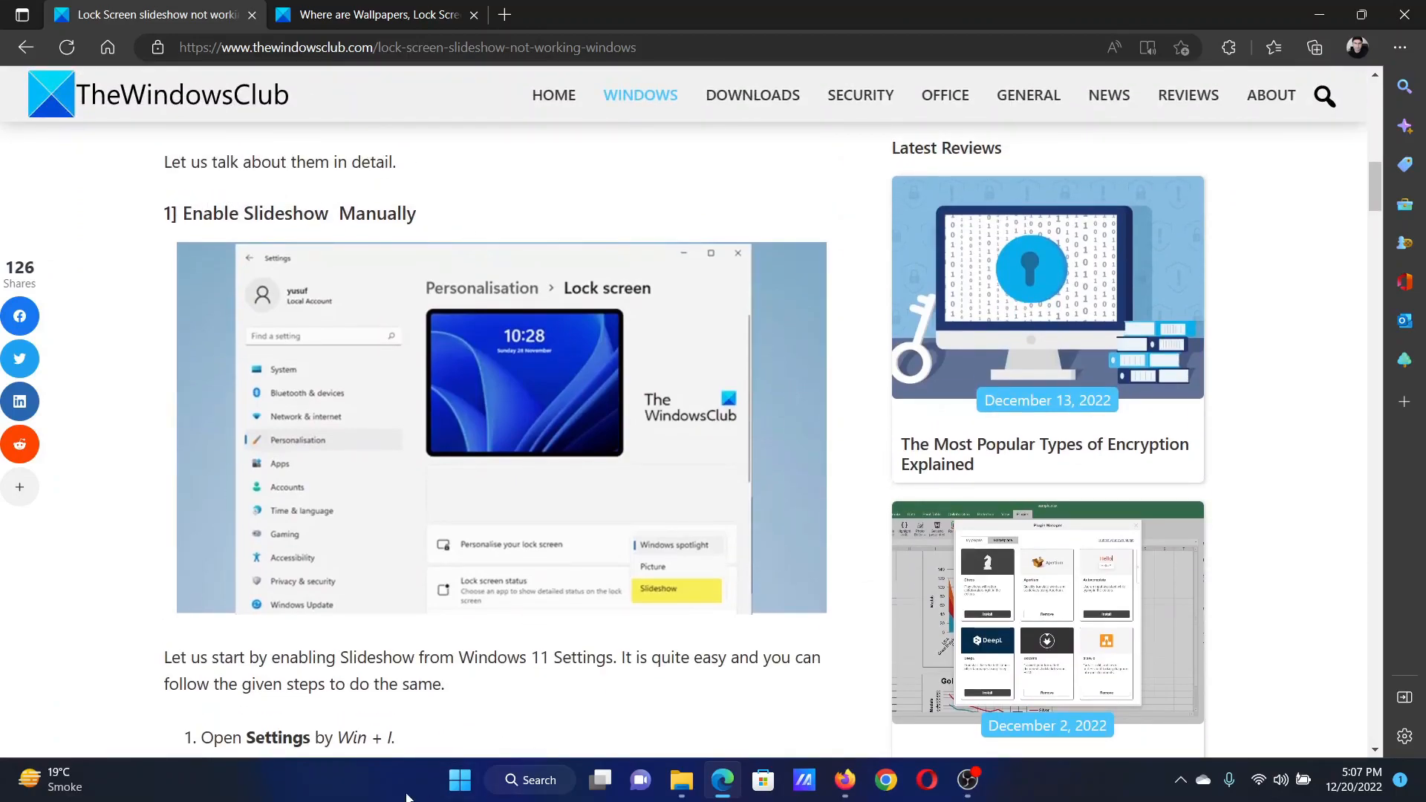
Step: Set Personalization > Lock screen to Slideshow in Settings, then return to the article
{"action": "right_click", "coordinate": [459, 780]}
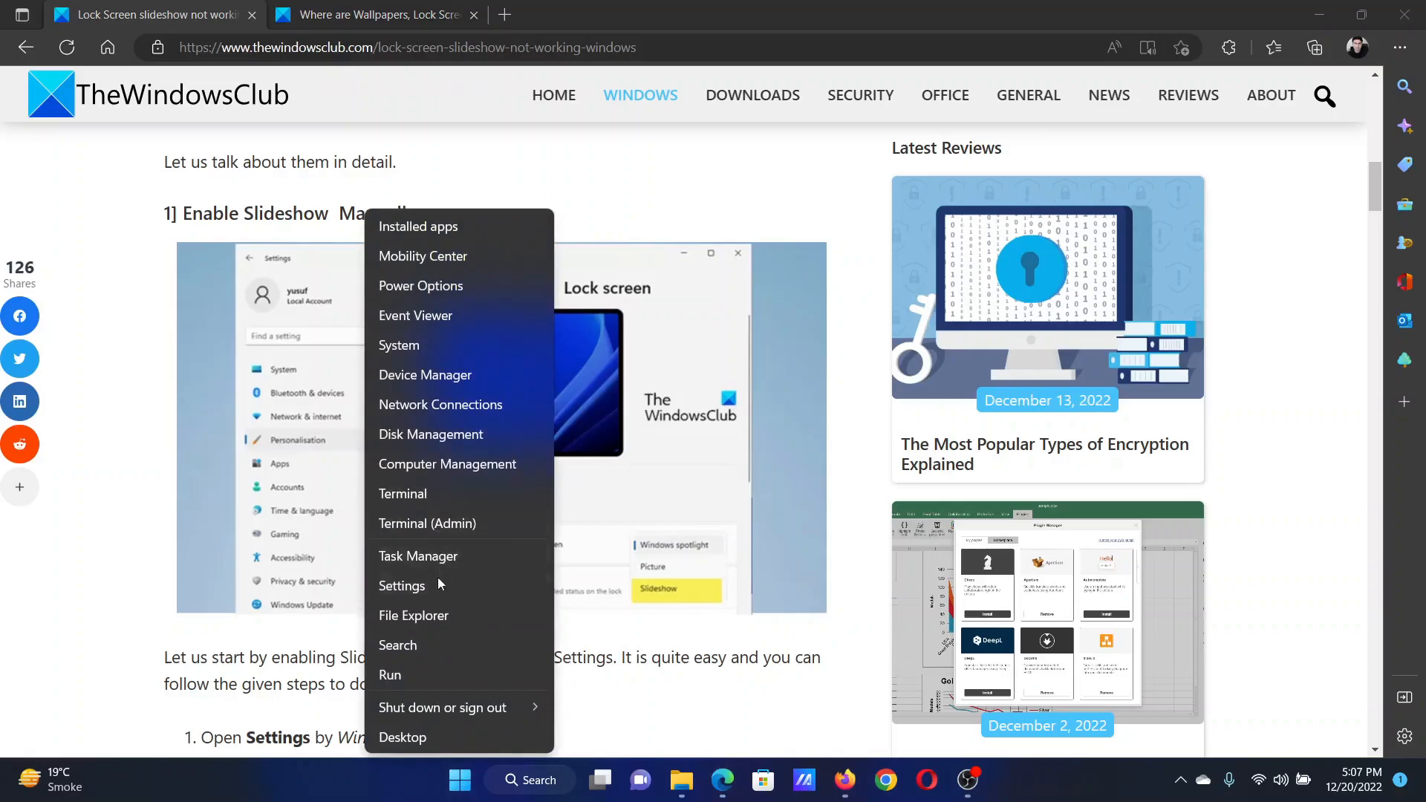
{"action": "left_click", "coordinate": [401, 584]}
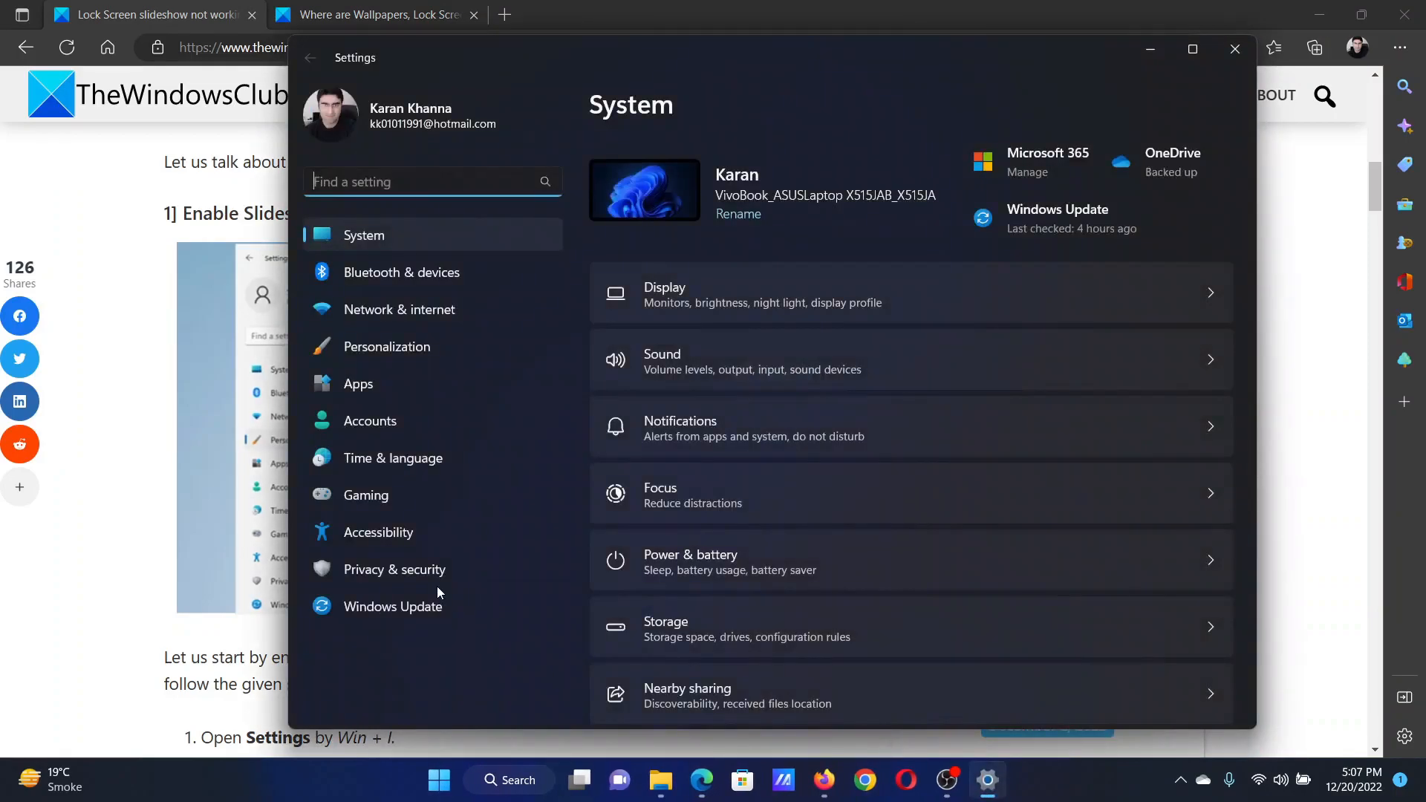
{"action": "left_click", "coordinate": [386, 347]}
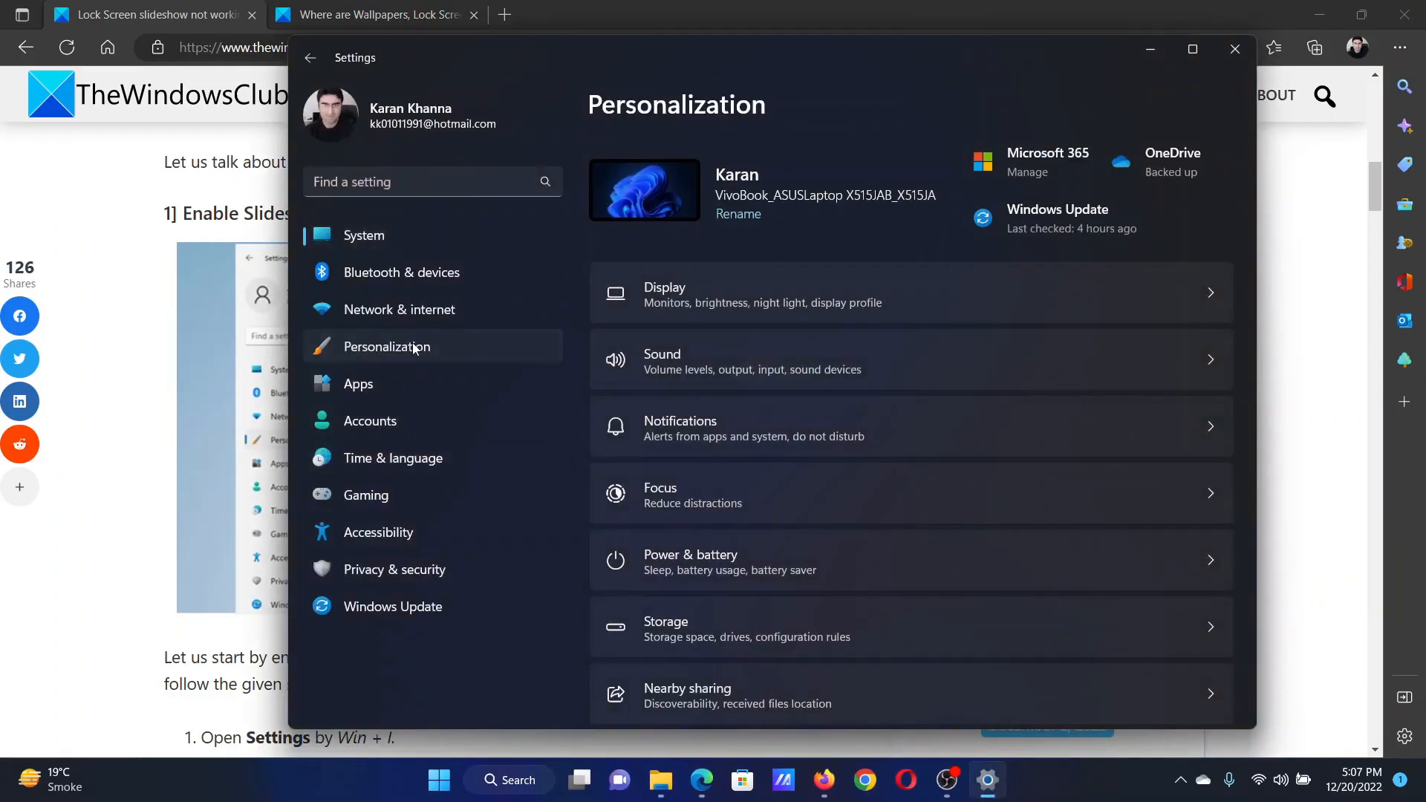
{"action": "scroll", "scroll_direction": "down", "scroll_amount": 3}
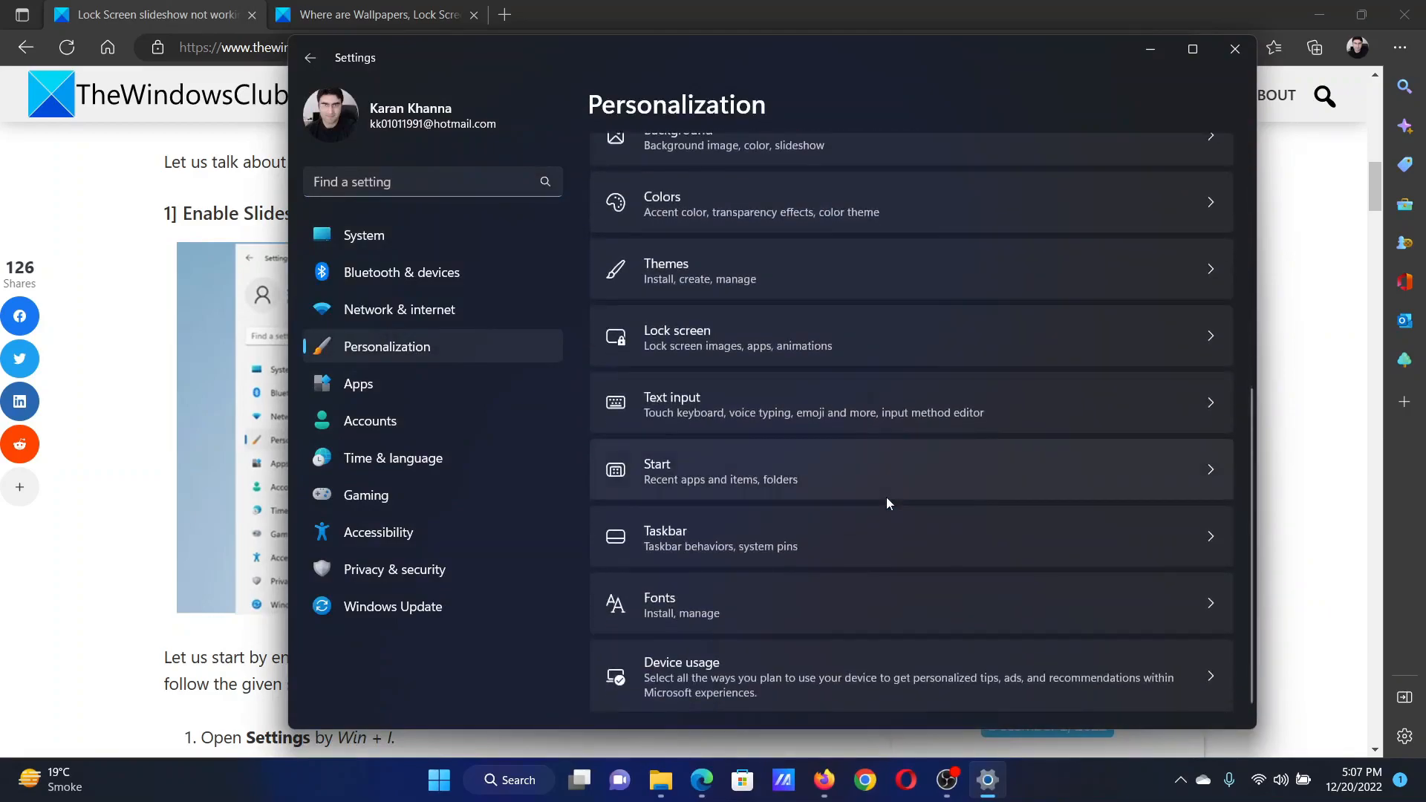
{"action": "mouse_move", "coordinate": [846, 348]}
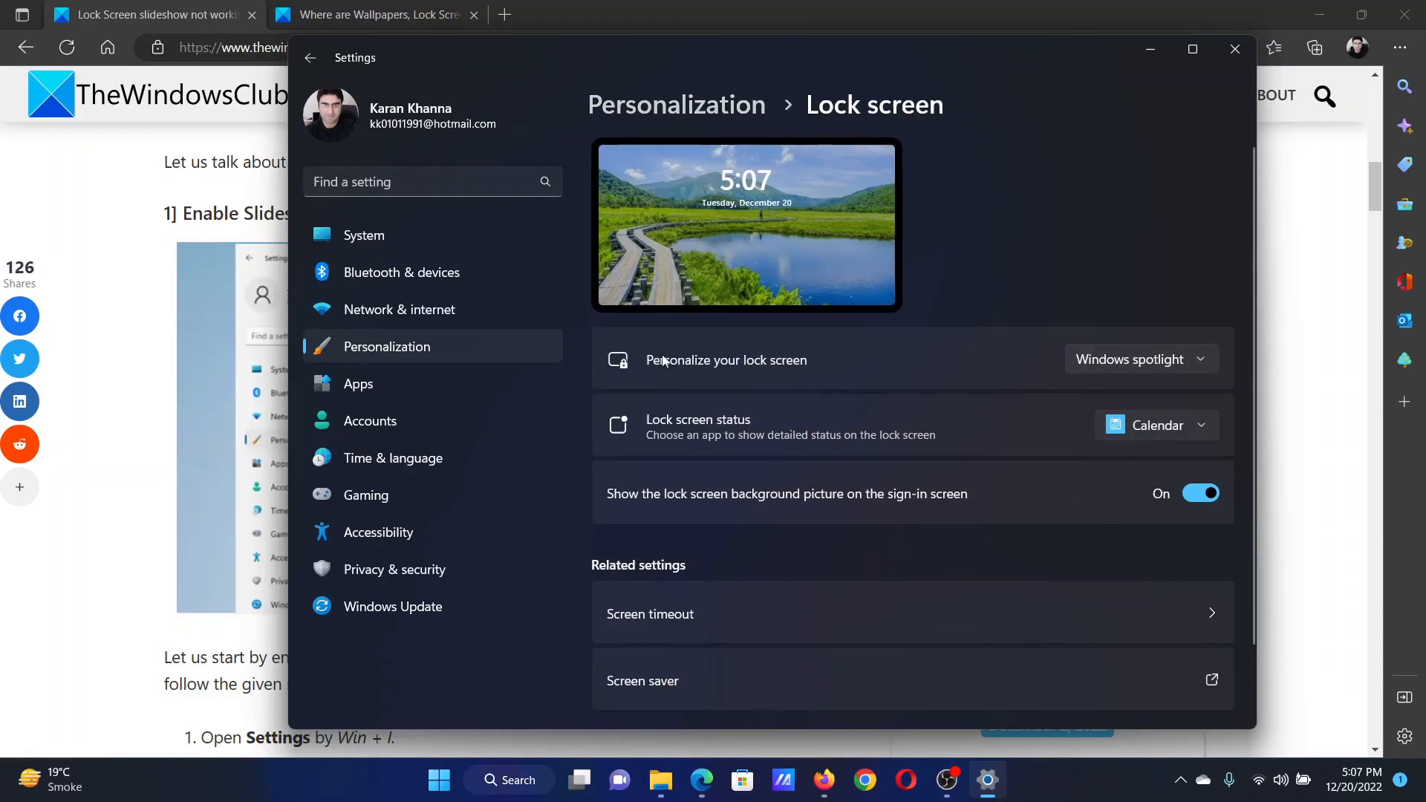
{"action": "left_click", "coordinate": [1140, 358]}
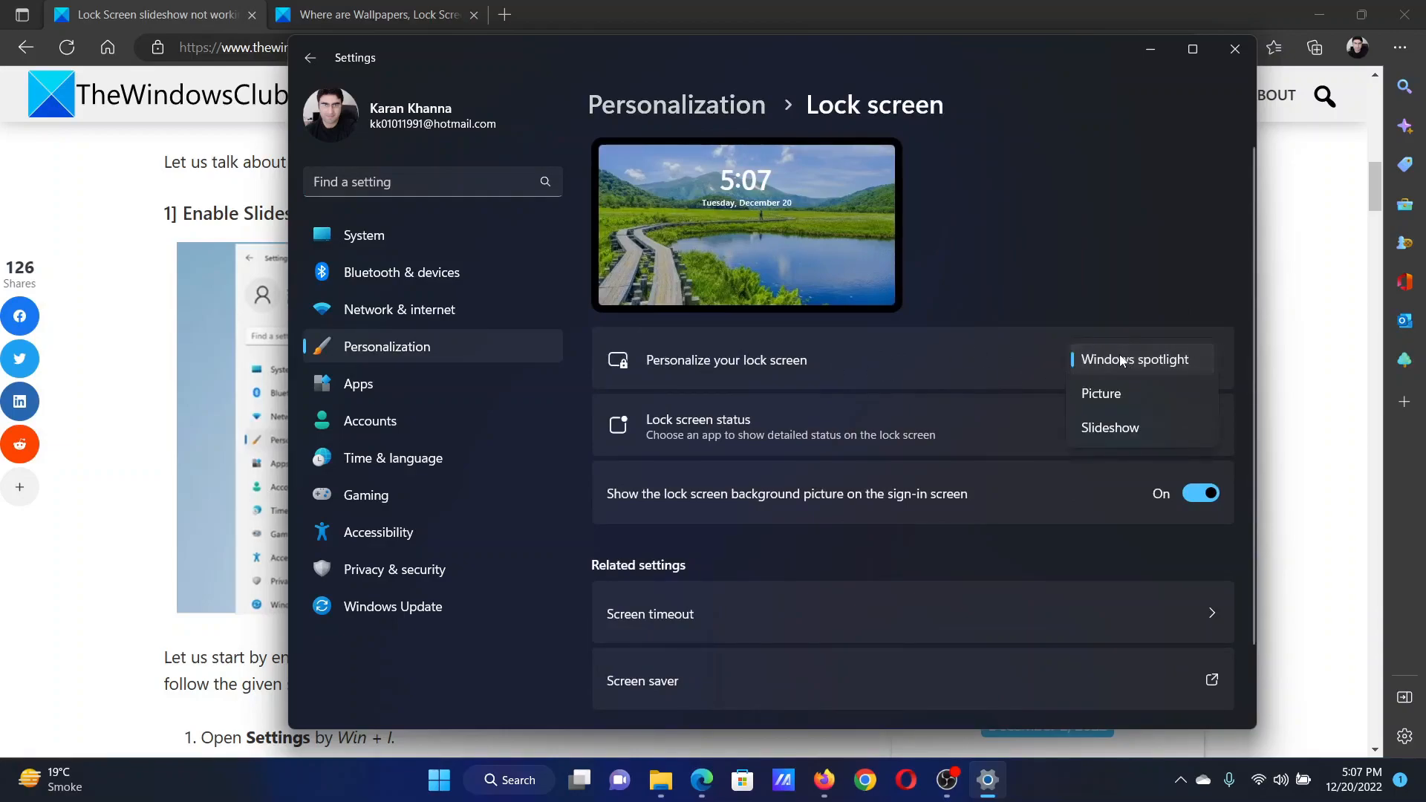
{"action": "left_click", "coordinate": [1110, 428]}
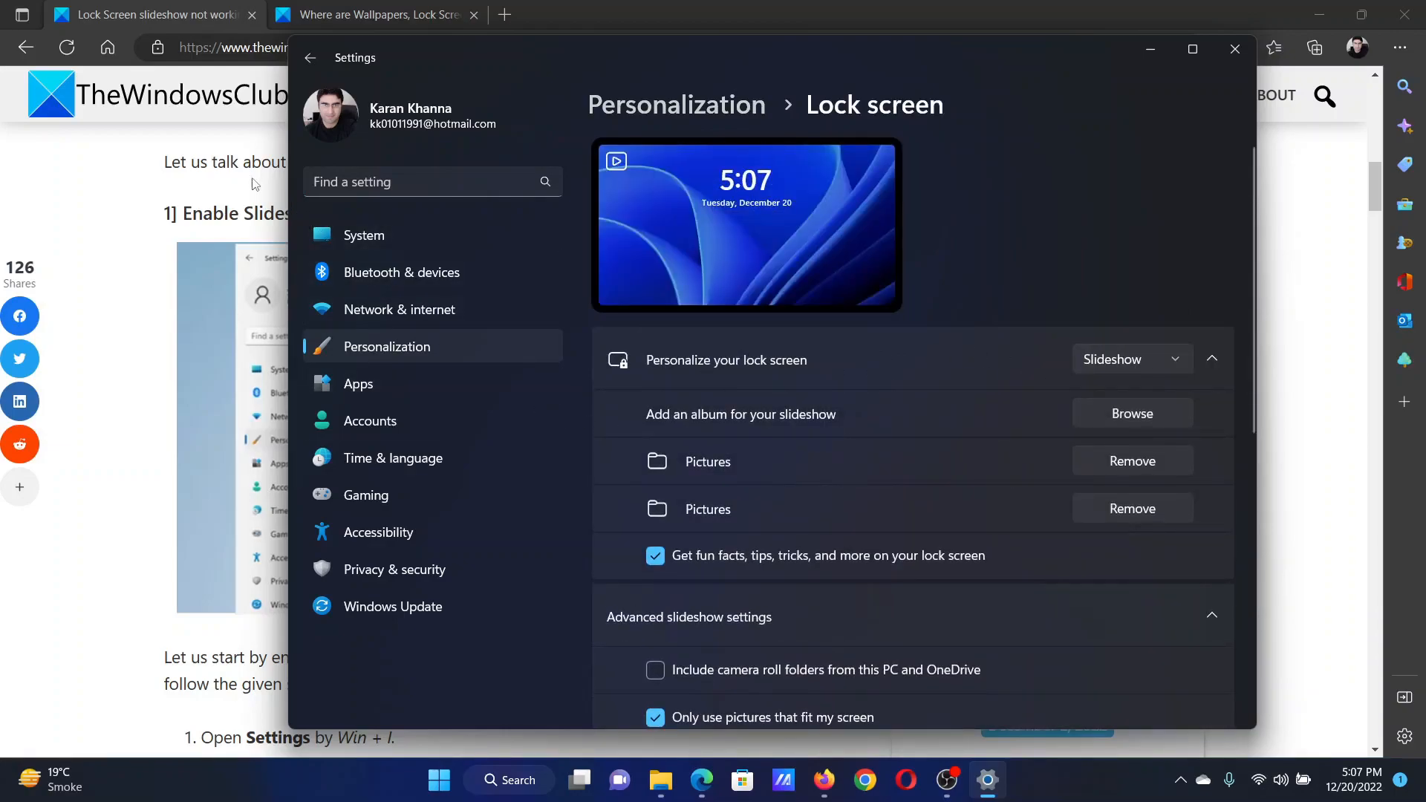
{"action": "left_click", "coordinate": [1235, 48]}
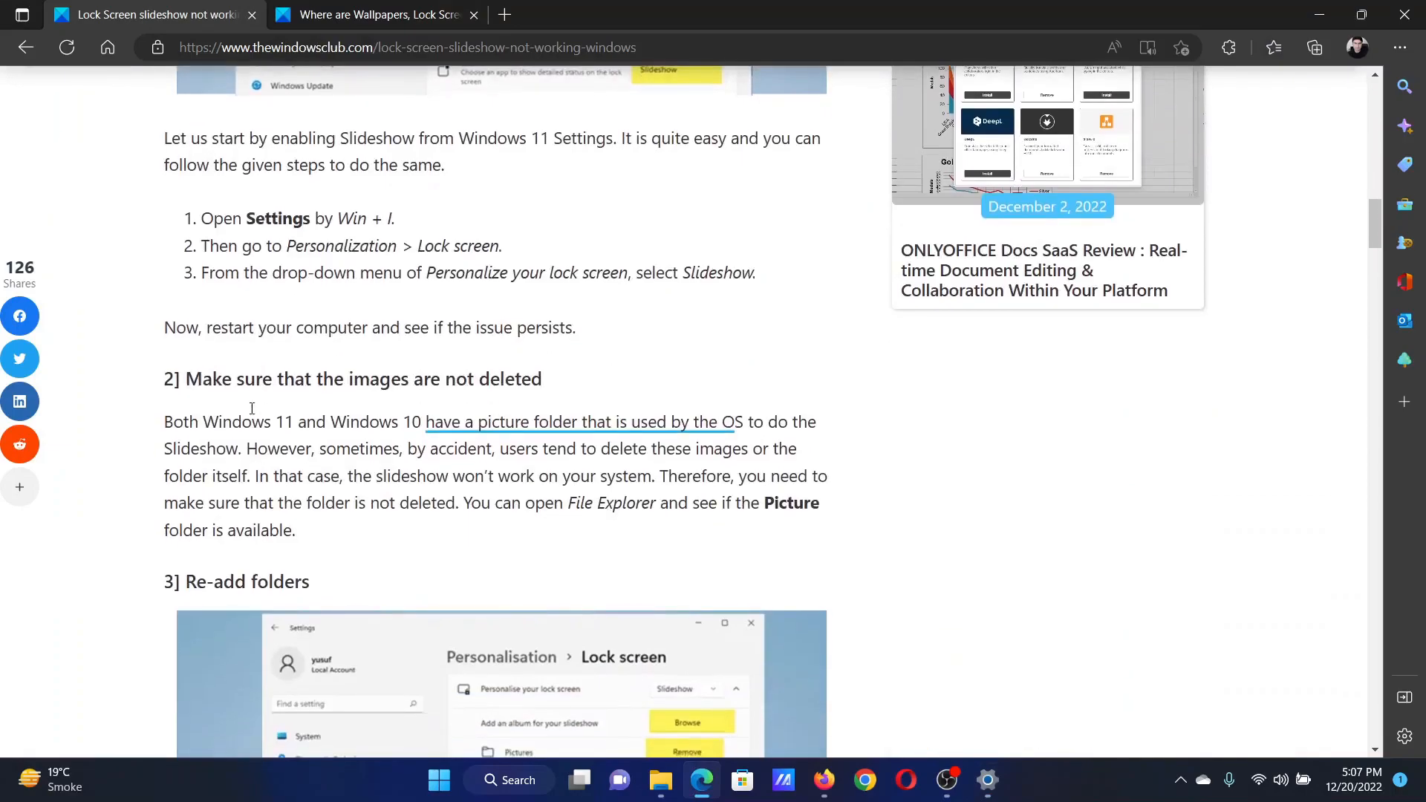
{"action": "mouse_move", "coordinate": [569, 385]}
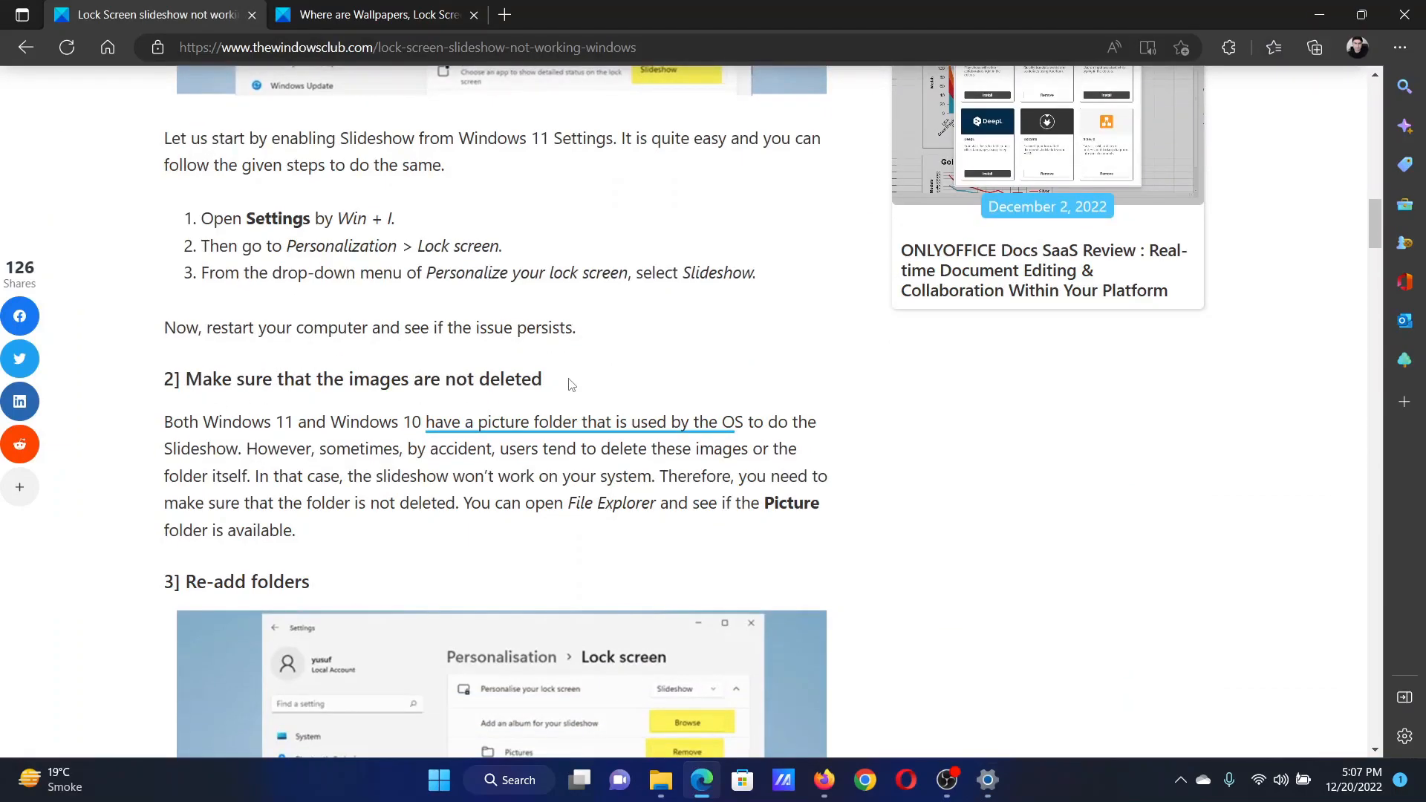
Step: Bring up the Run dialog to enter the path C:\Windows\Web
{"action": "key", "text": "Win+r"}
{"action": "type", "text": "C:\\Windows\\Web"}
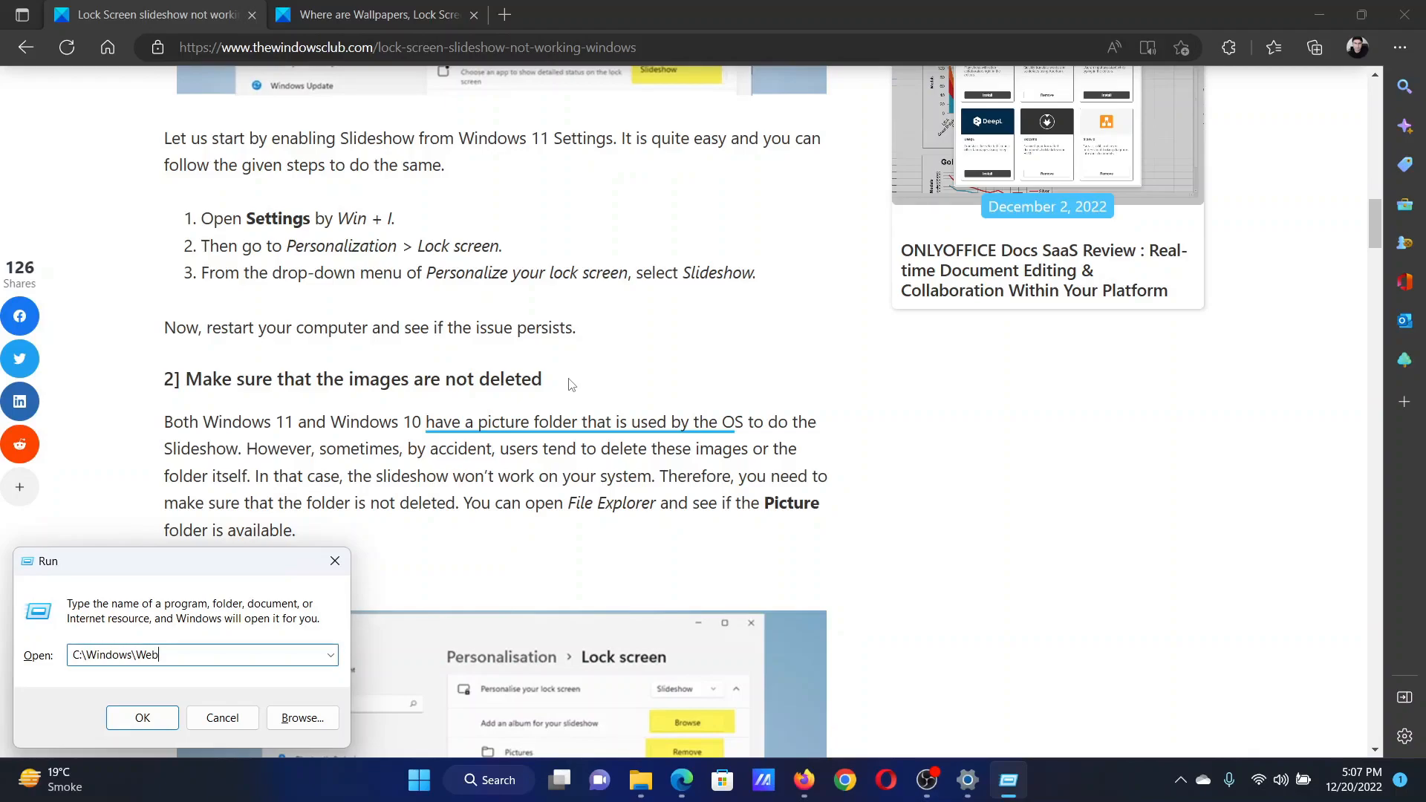
Step: Browse to C:\Windows\Web\Wallpaper\Flow, confirm its four images, and close Explorer
{"action": "left_click", "coordinate": [142, 718]}
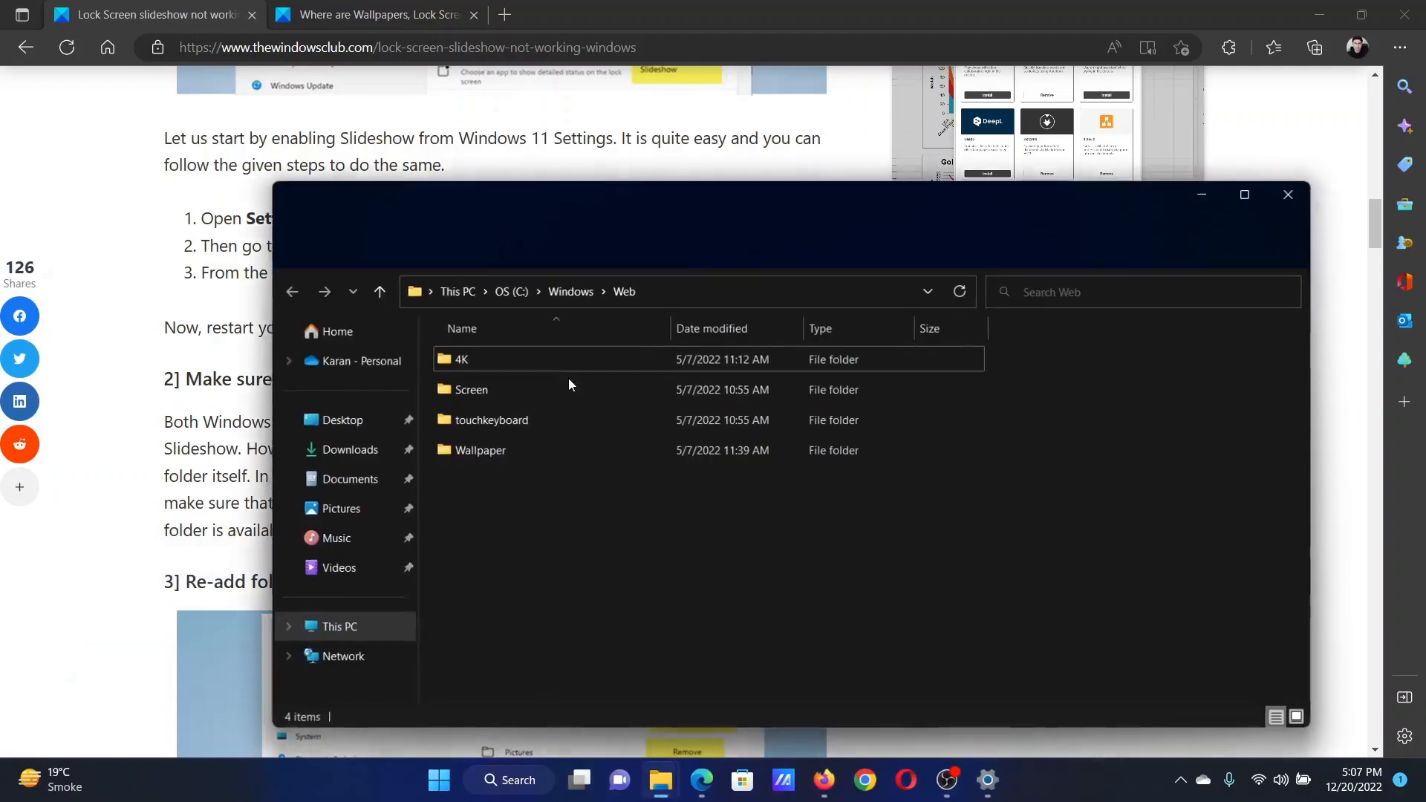
{"action": "left_click", "coordinate": [491, 419]}
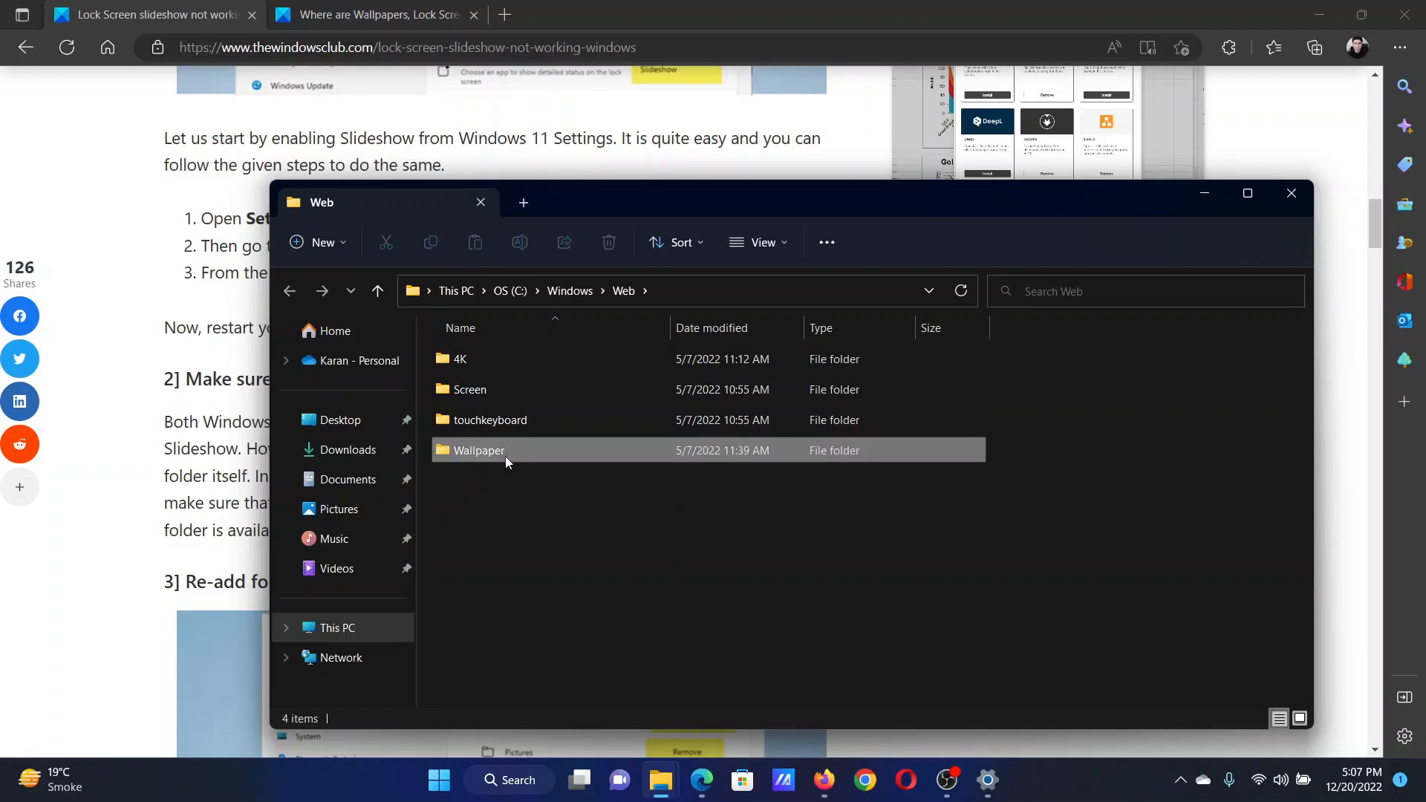
{"action": "double_click", "coordinate": [478, 450]}
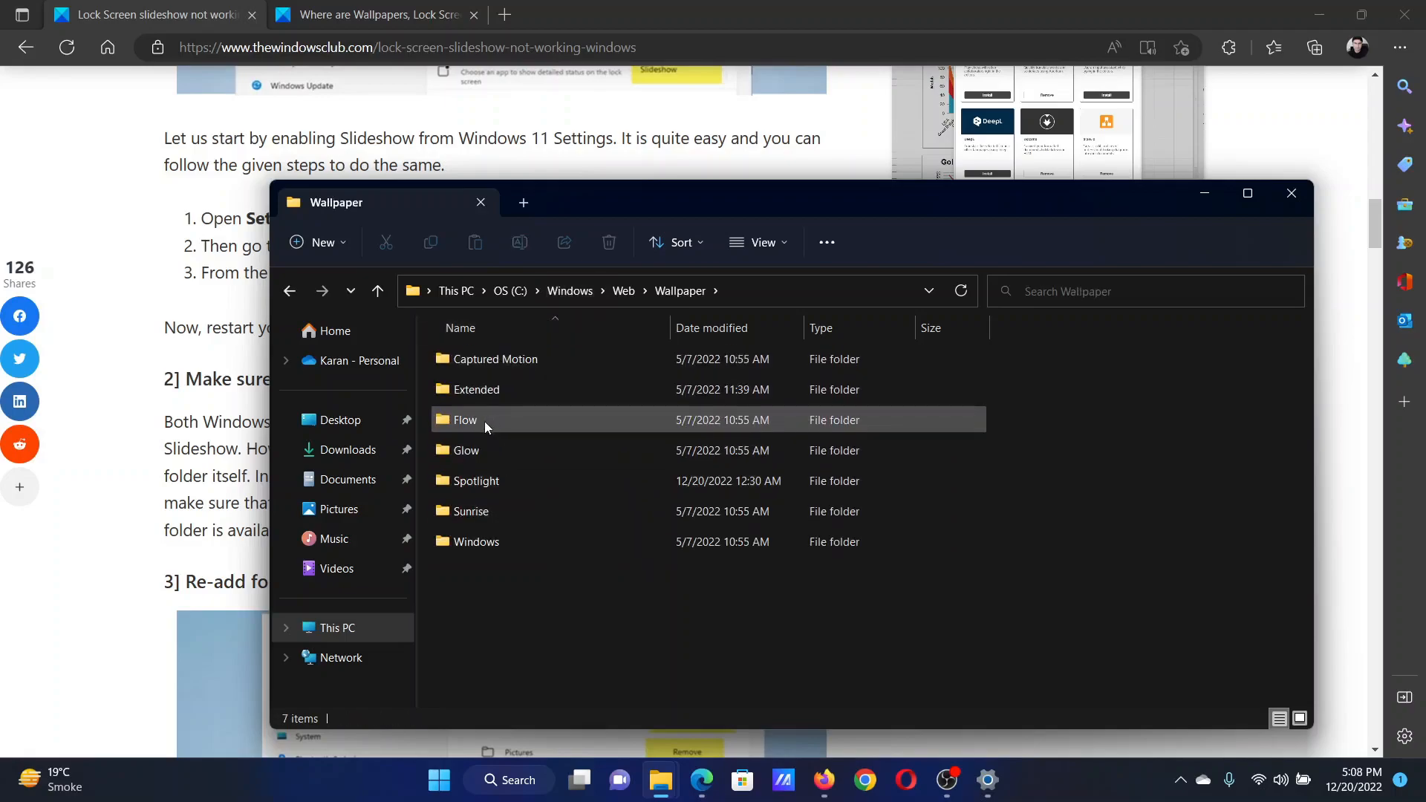
{"action": "double_click", "coordinate": [465, 419]}
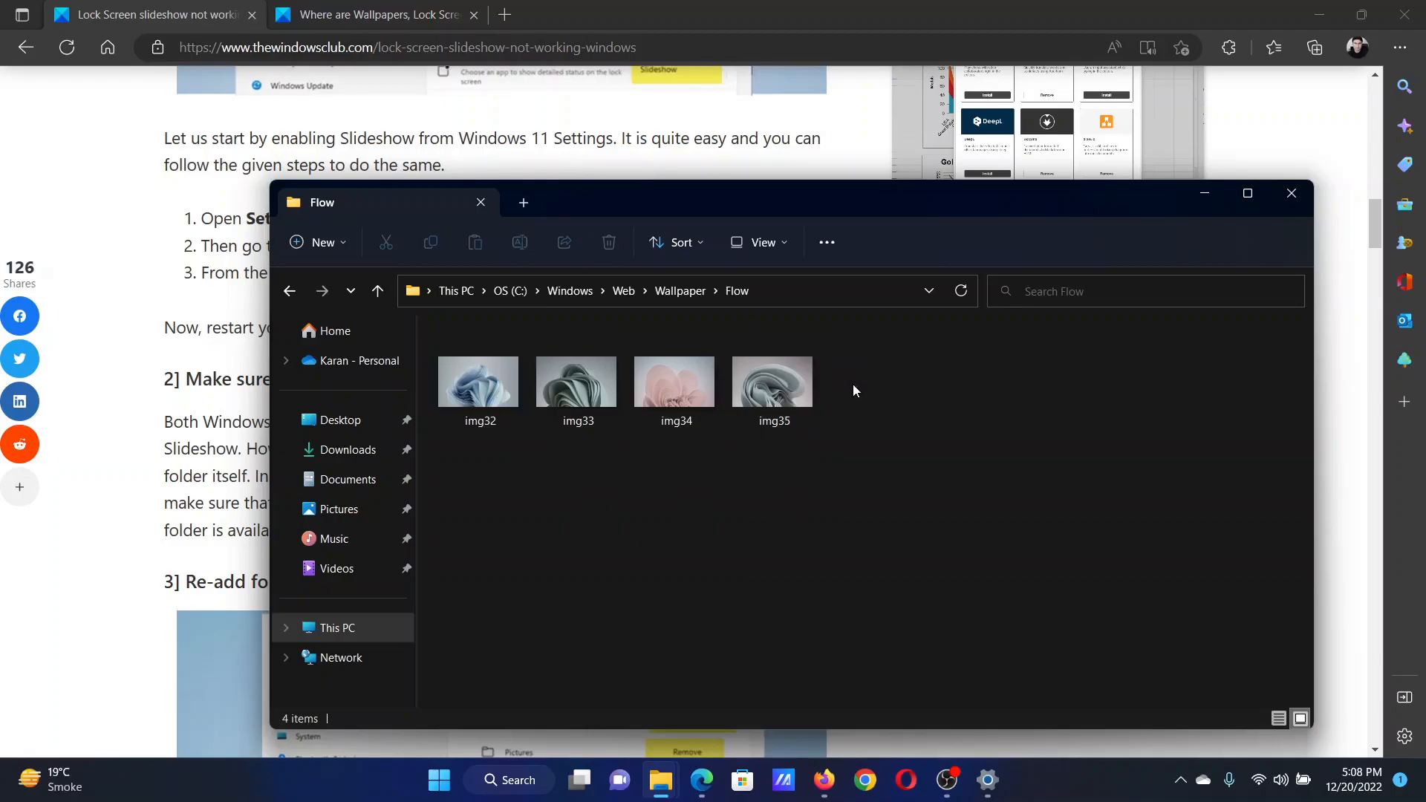
{"action": "left_click", "coordinate": [1291, 193]}
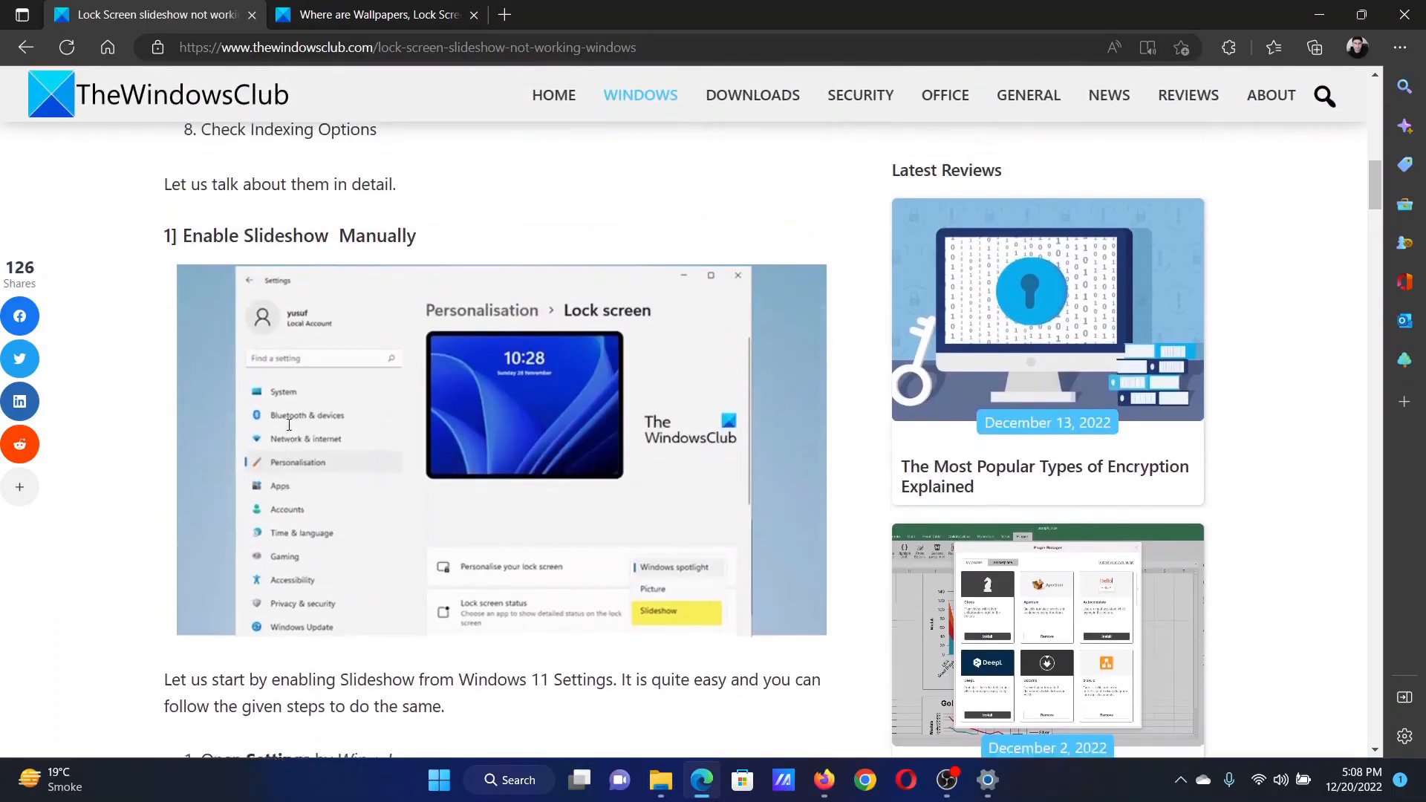
{"action": "scroll", "scroll_direction": "up", "scroll_amount": 3}
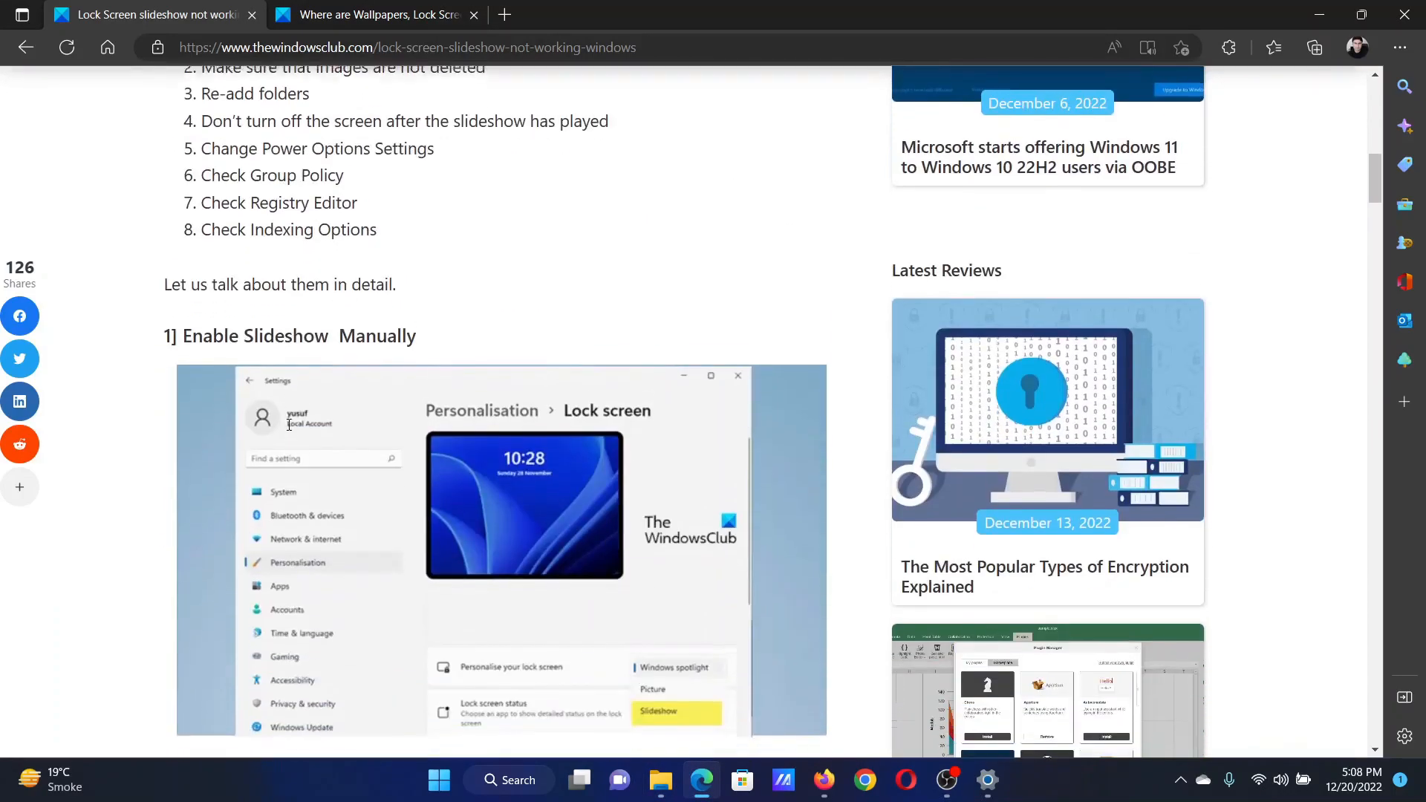
{"action": "scroll", "scroll_direction": "up", "scroll_amount": 3}
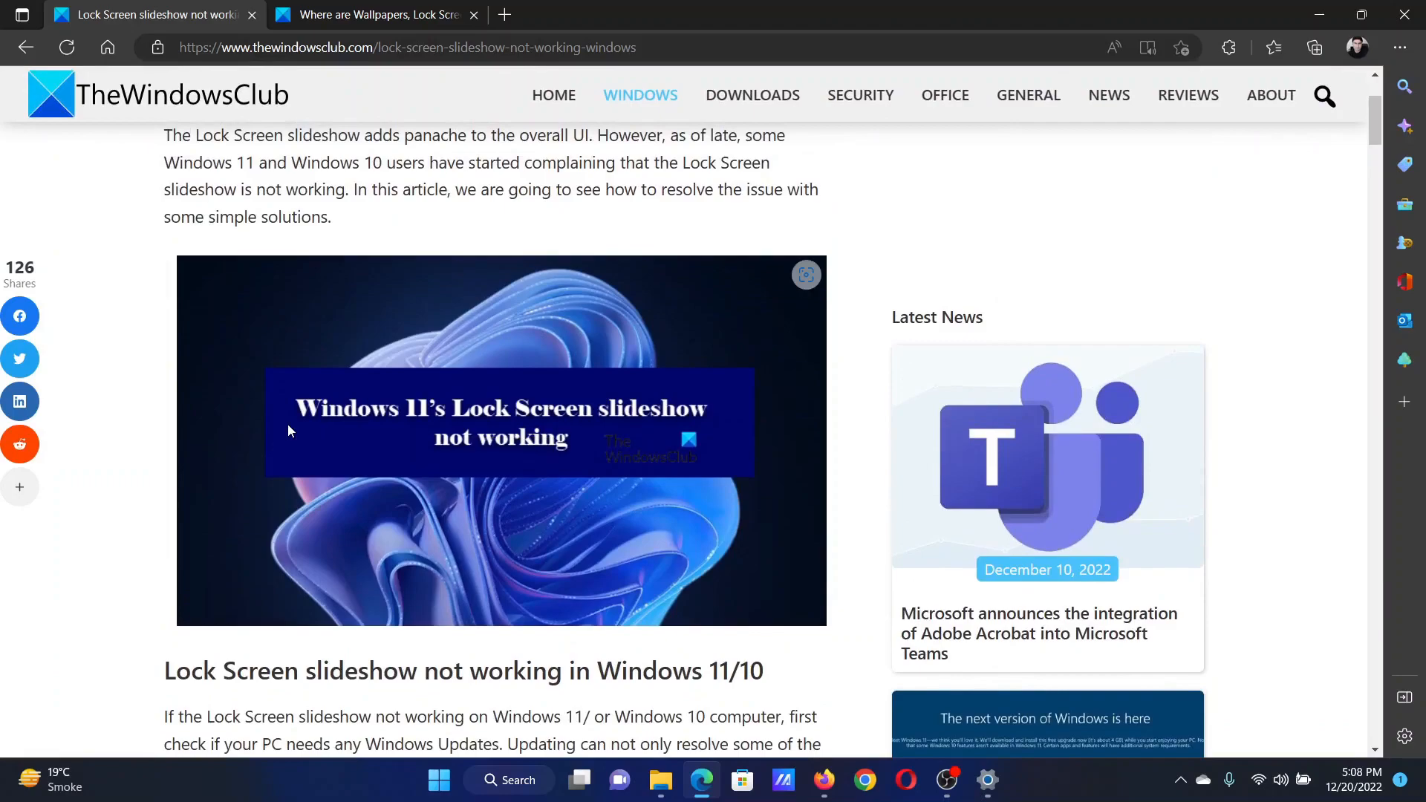
Step: Launch powercfg.cpl from the Run box to open Power Options
{"action": "key", "text": "Win+r"}
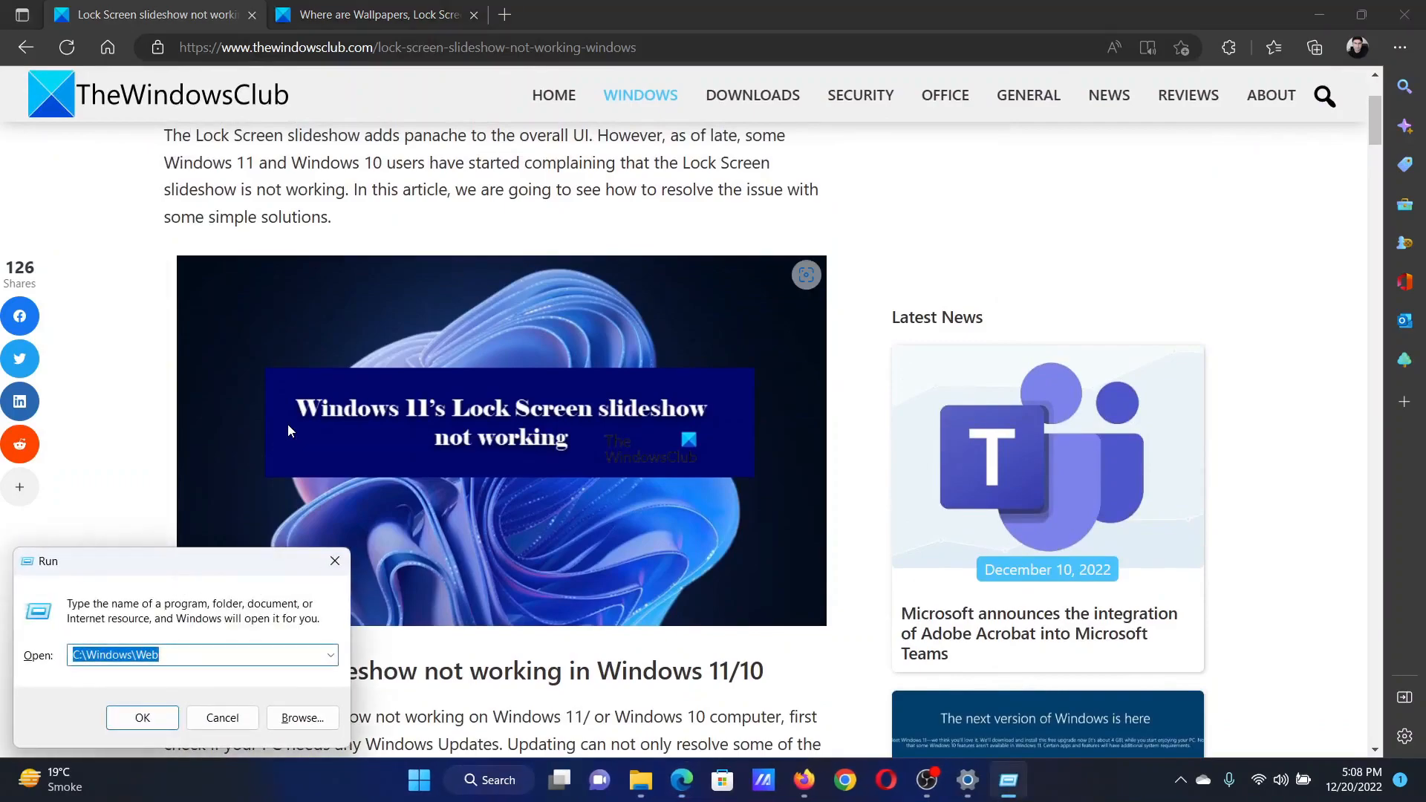
{"action": "type", "text": "powercfg.cpl"}
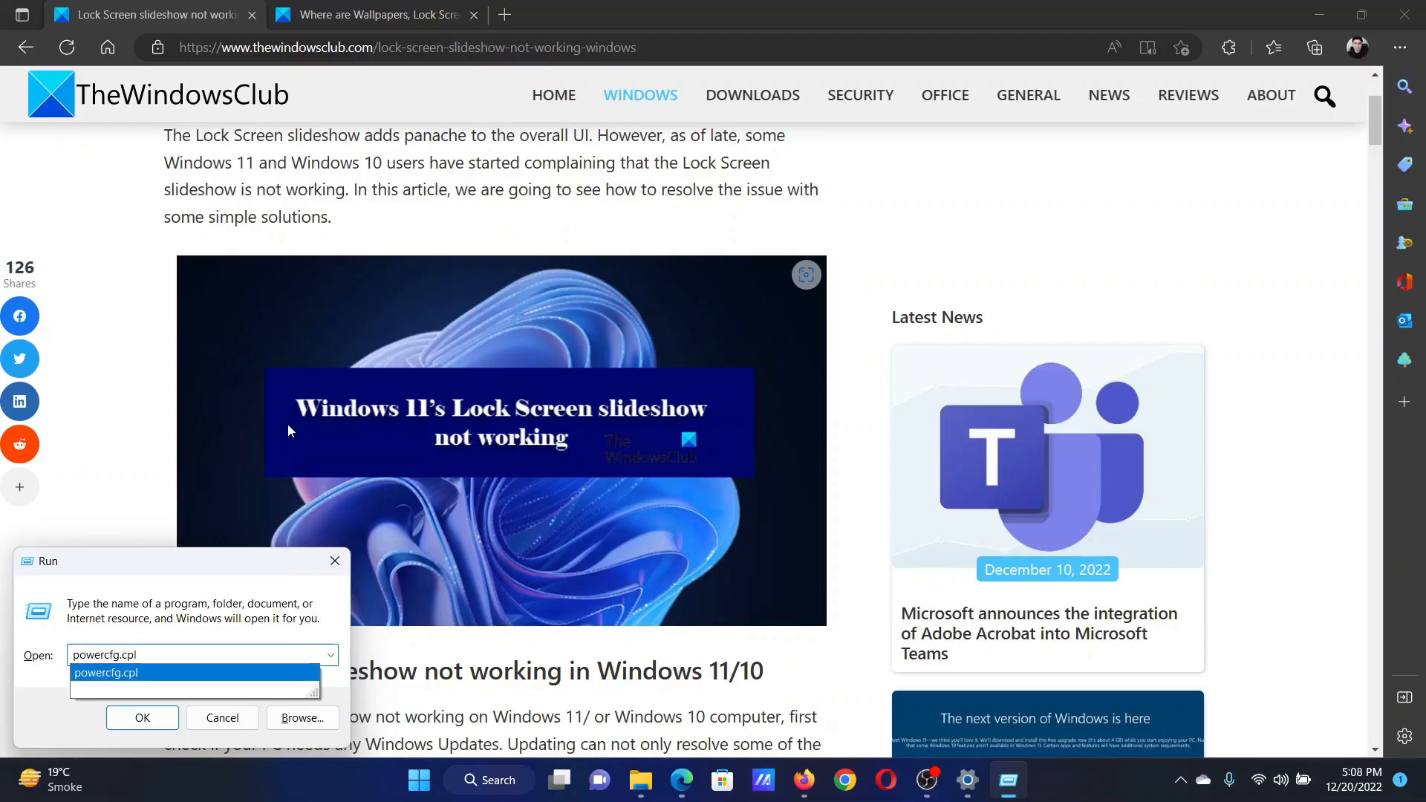
{"action": "left_click", "coordinate": [142, 718]}
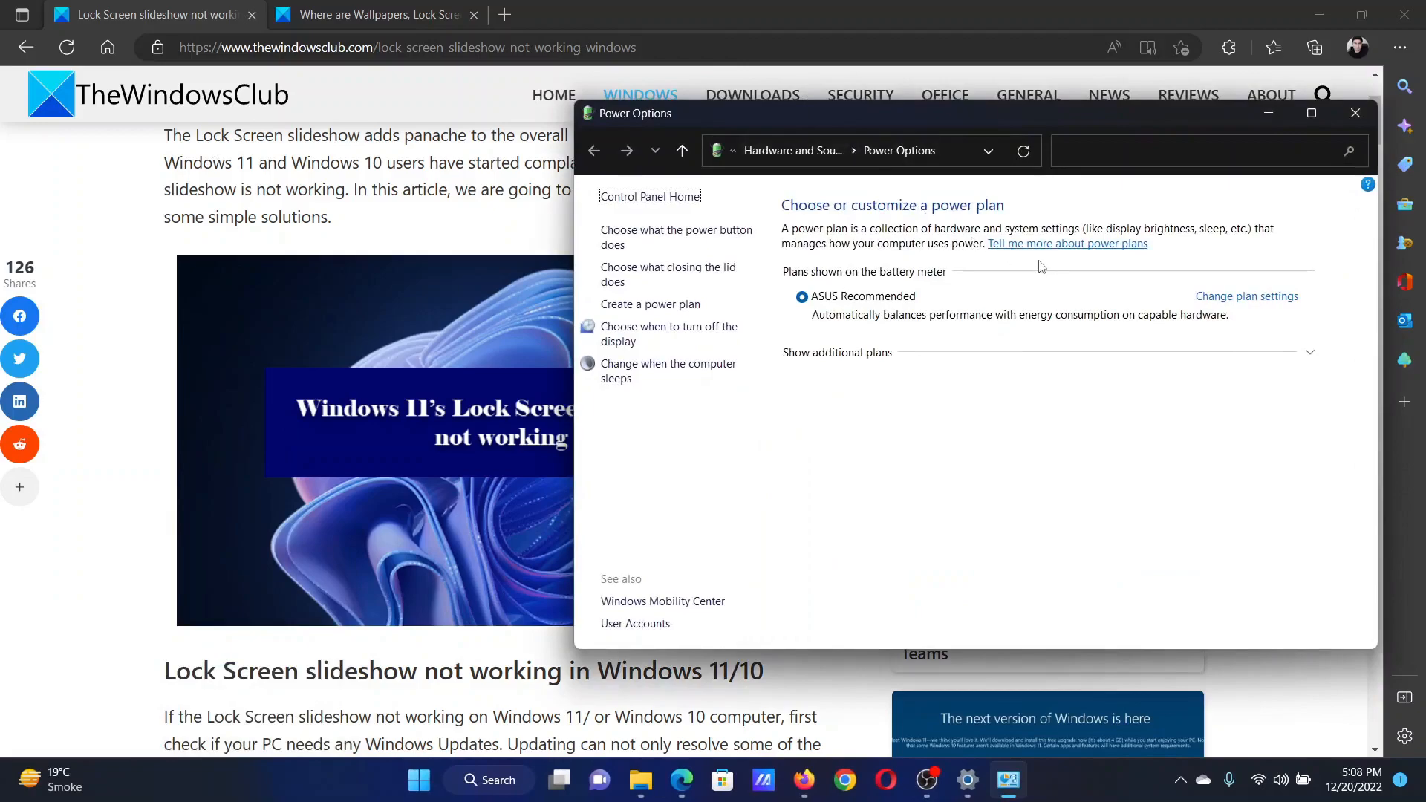
{"action": "mouse_move", "coordinate": [1263, 304]}
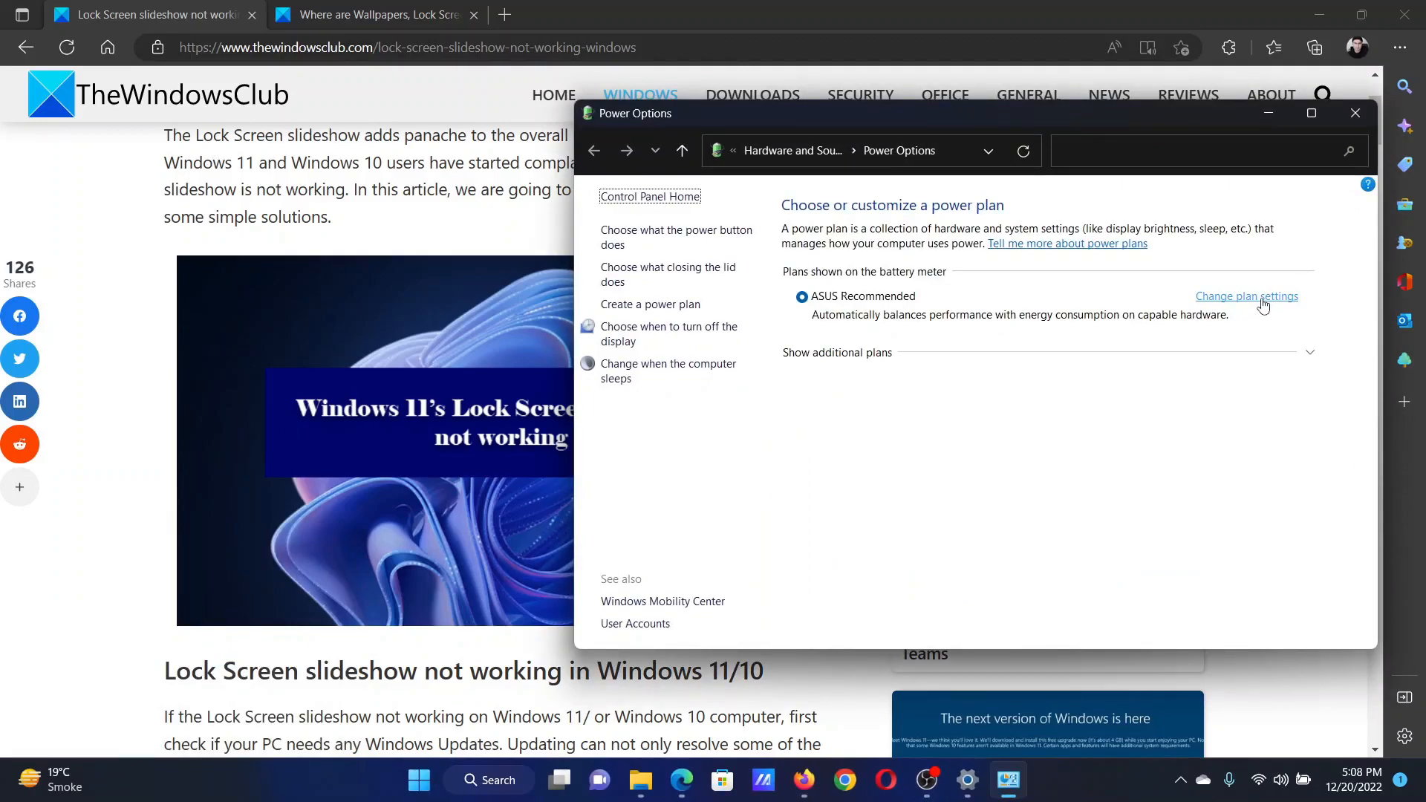
{"action": "left_click", "coordinate": [1247, 296]}
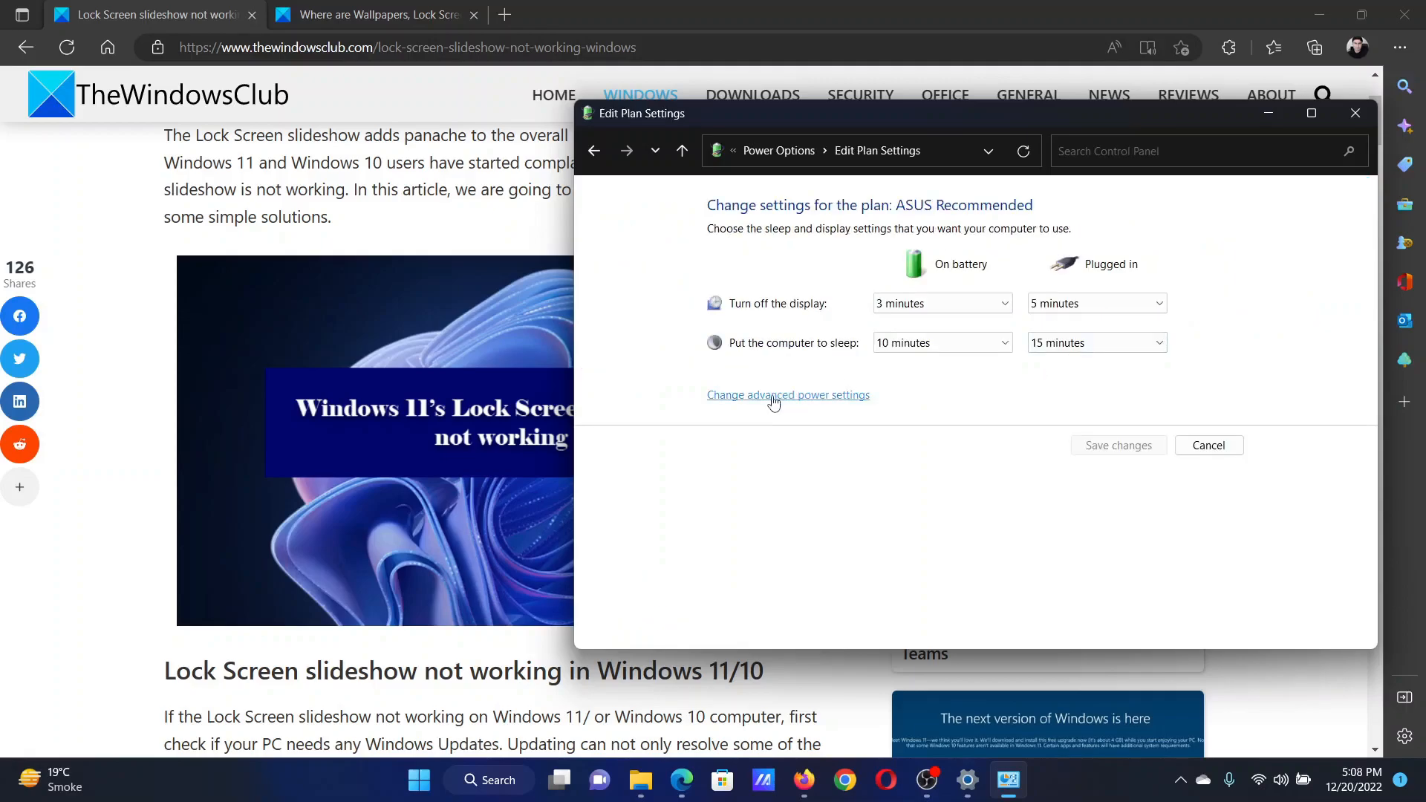
{"action": "left_click", "coordinate": [788, 395]}
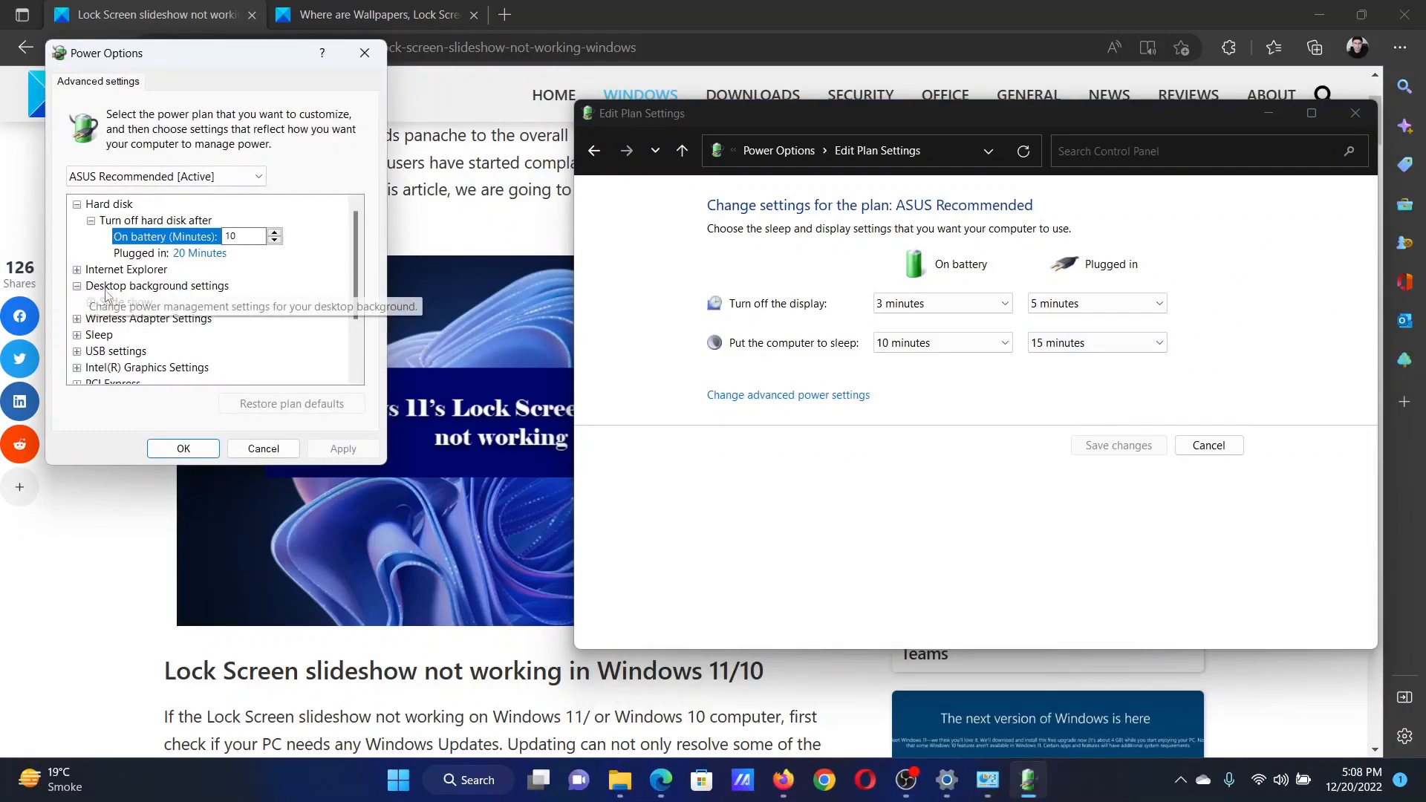
{"action": "left_click", "coordinate": [78, 285]}
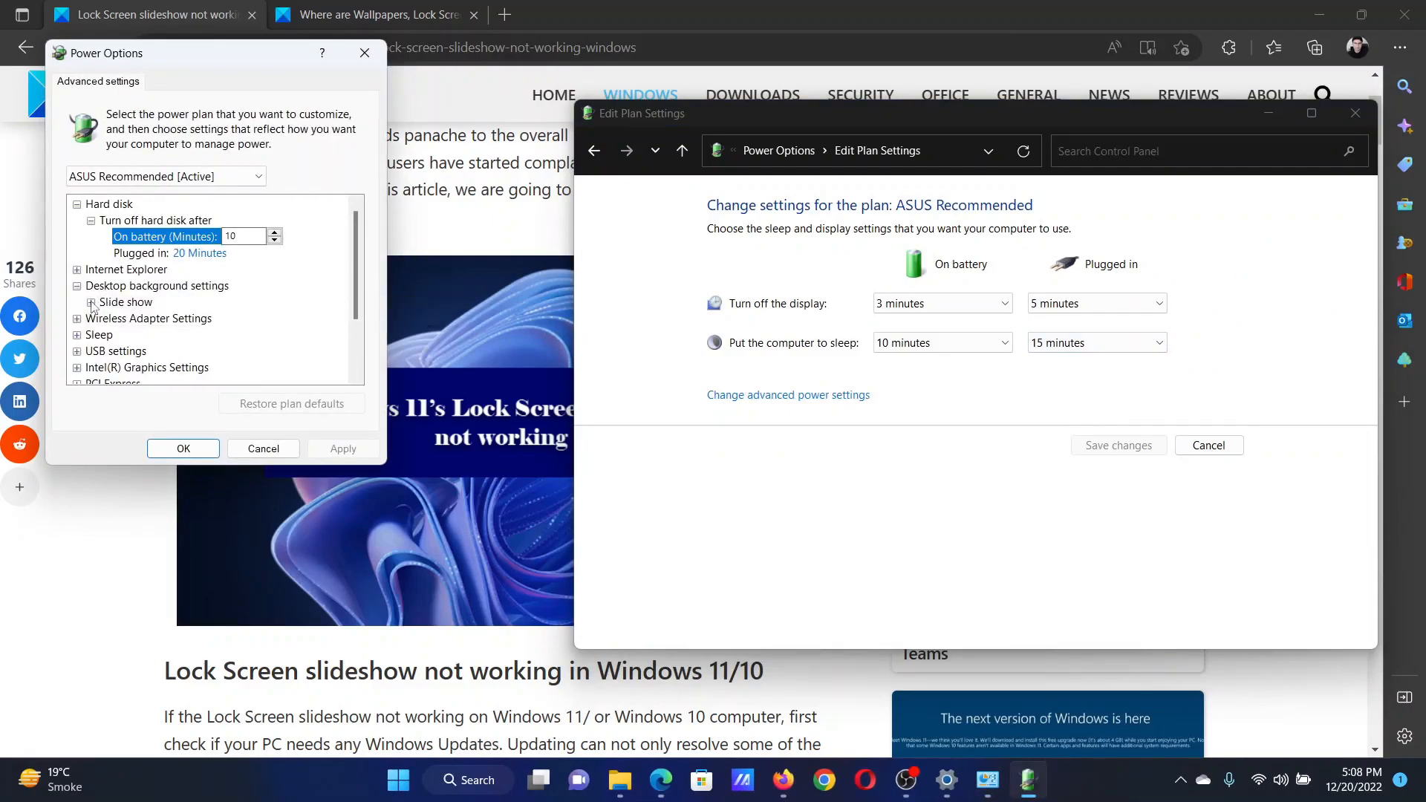
{"action": "left_click", "coordinate": [77, 301]}
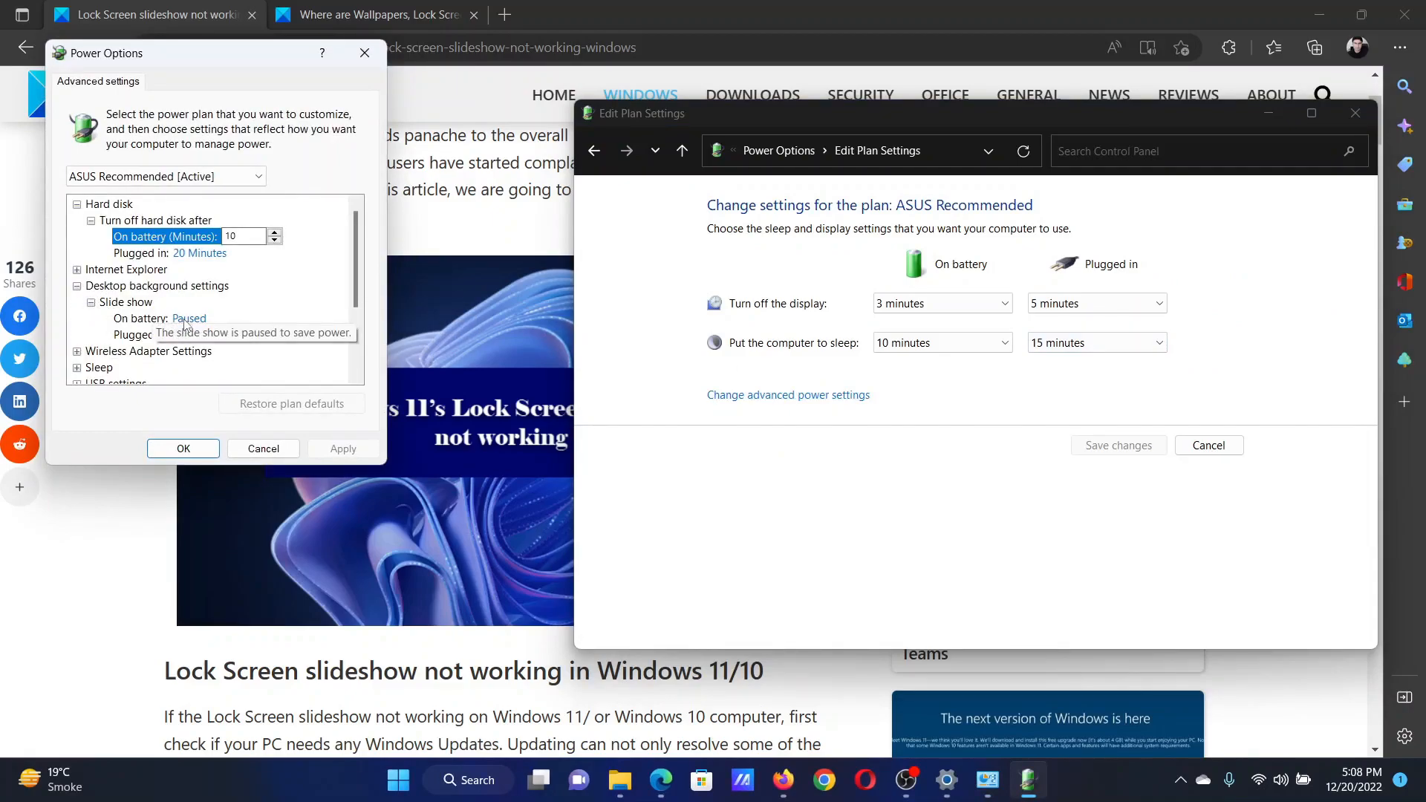
{"action": "left_click", "coordinate": [200, 318]}
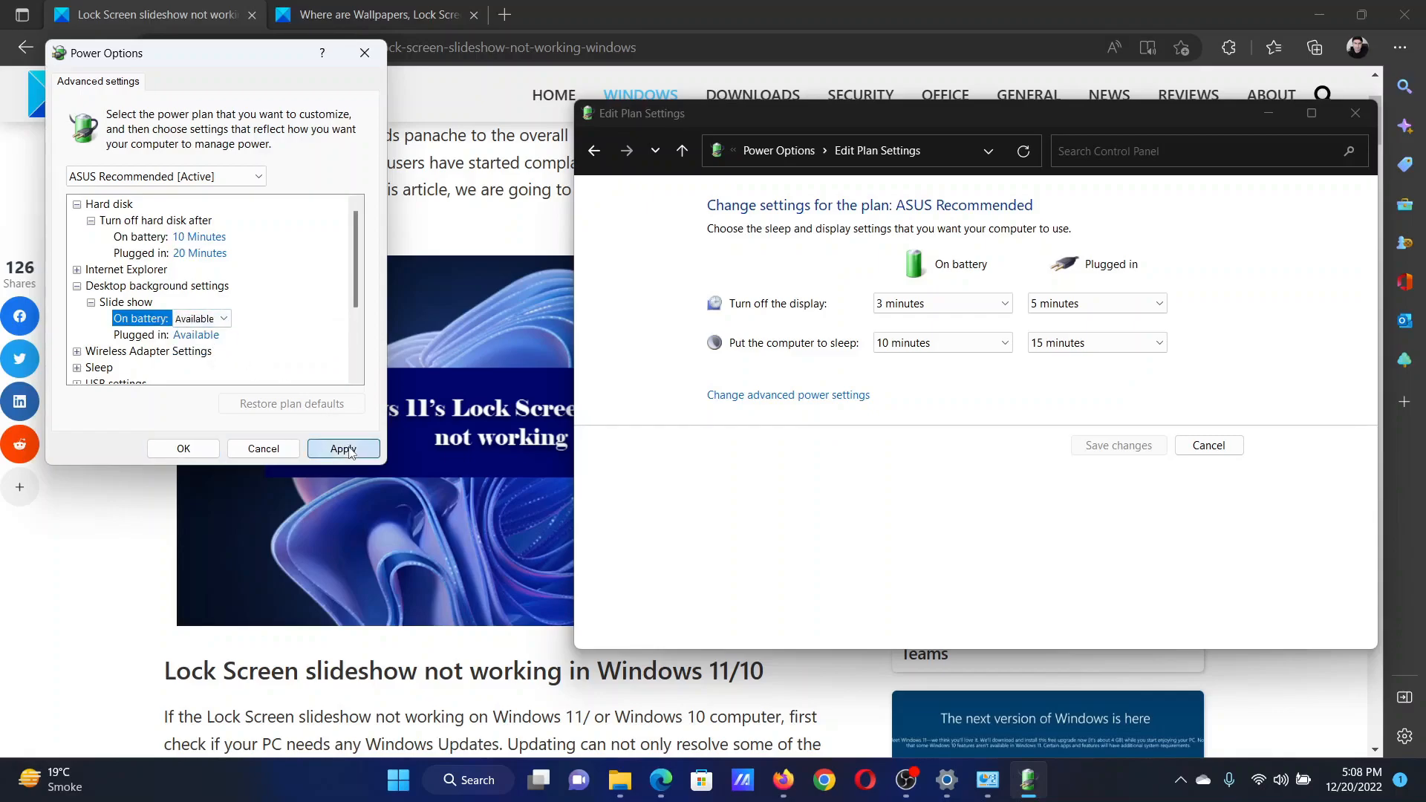
{"action": "left_click", "coordinate": [343, 449]}
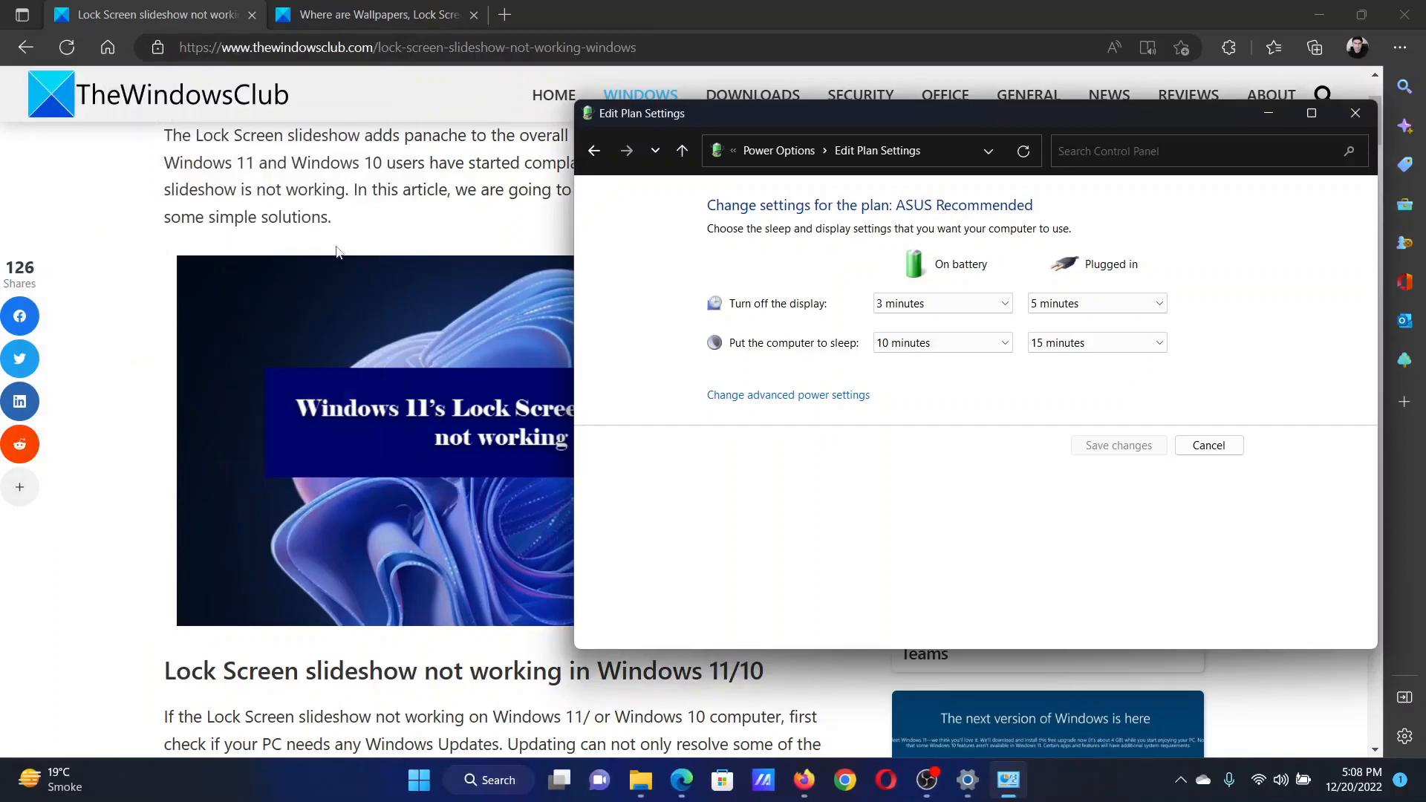
{"action": "left_click", "coordinate": [1354, 113]}
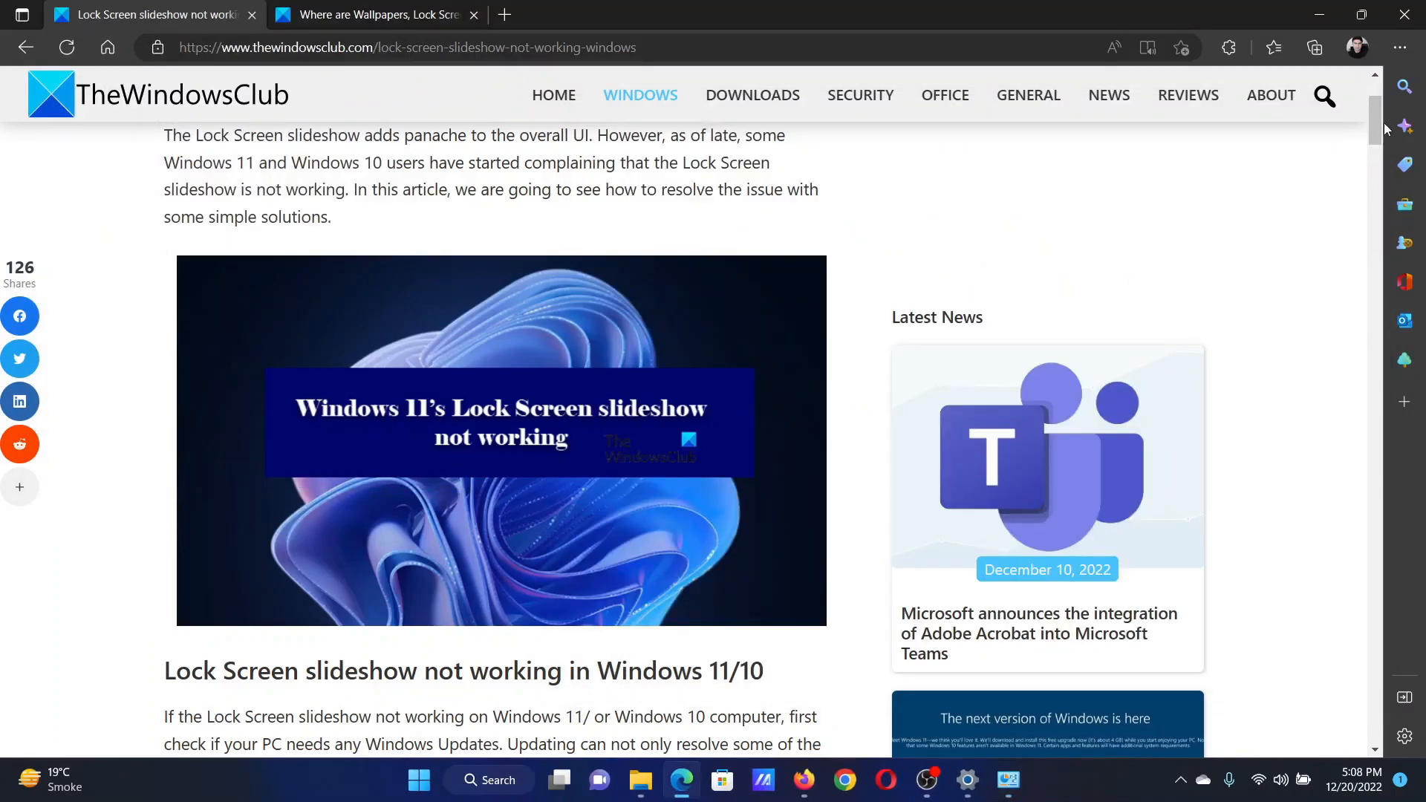
{"action": "scroll", "scroll_direction": "up", "scroll_amount": 3}
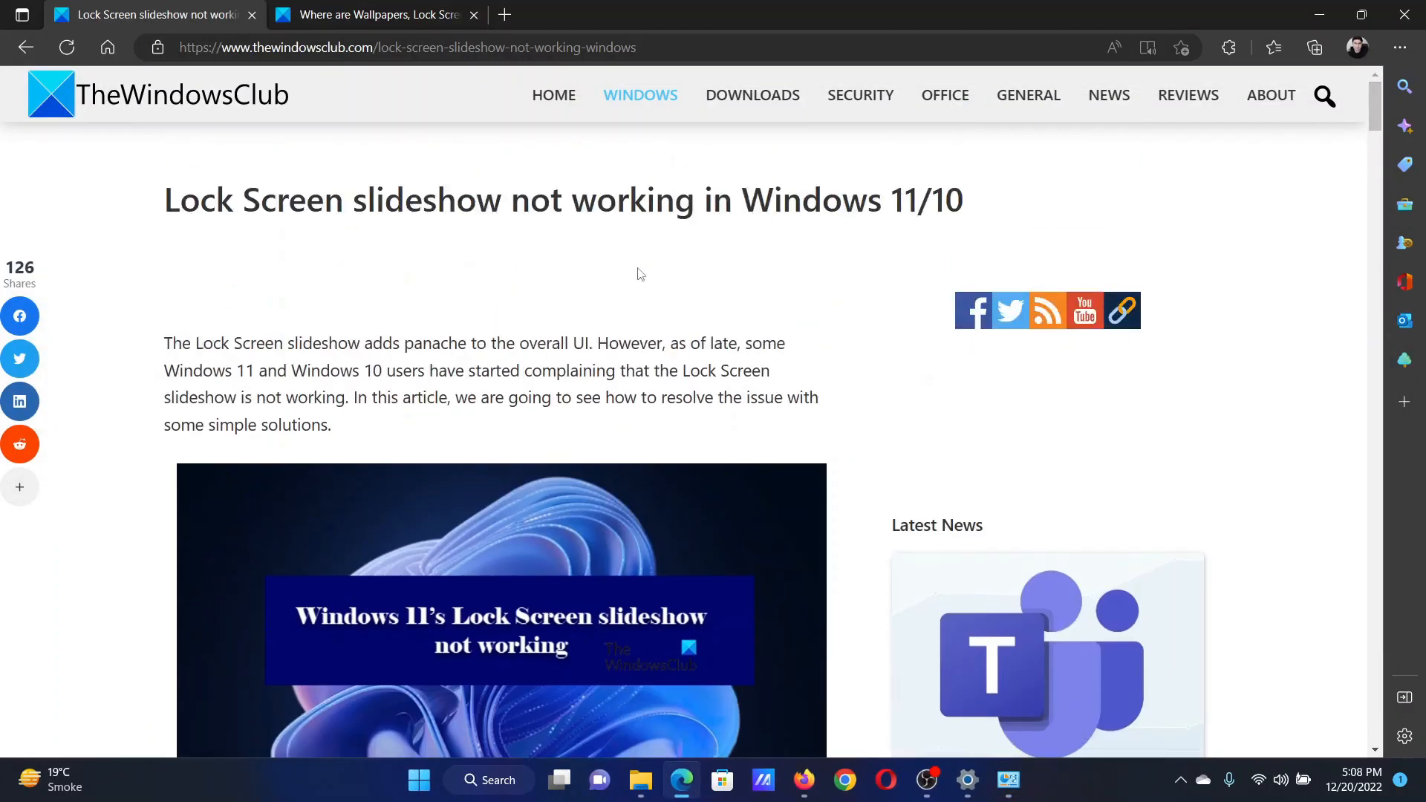
{"action": "mouse_move", "coordinate": [362, 312]}
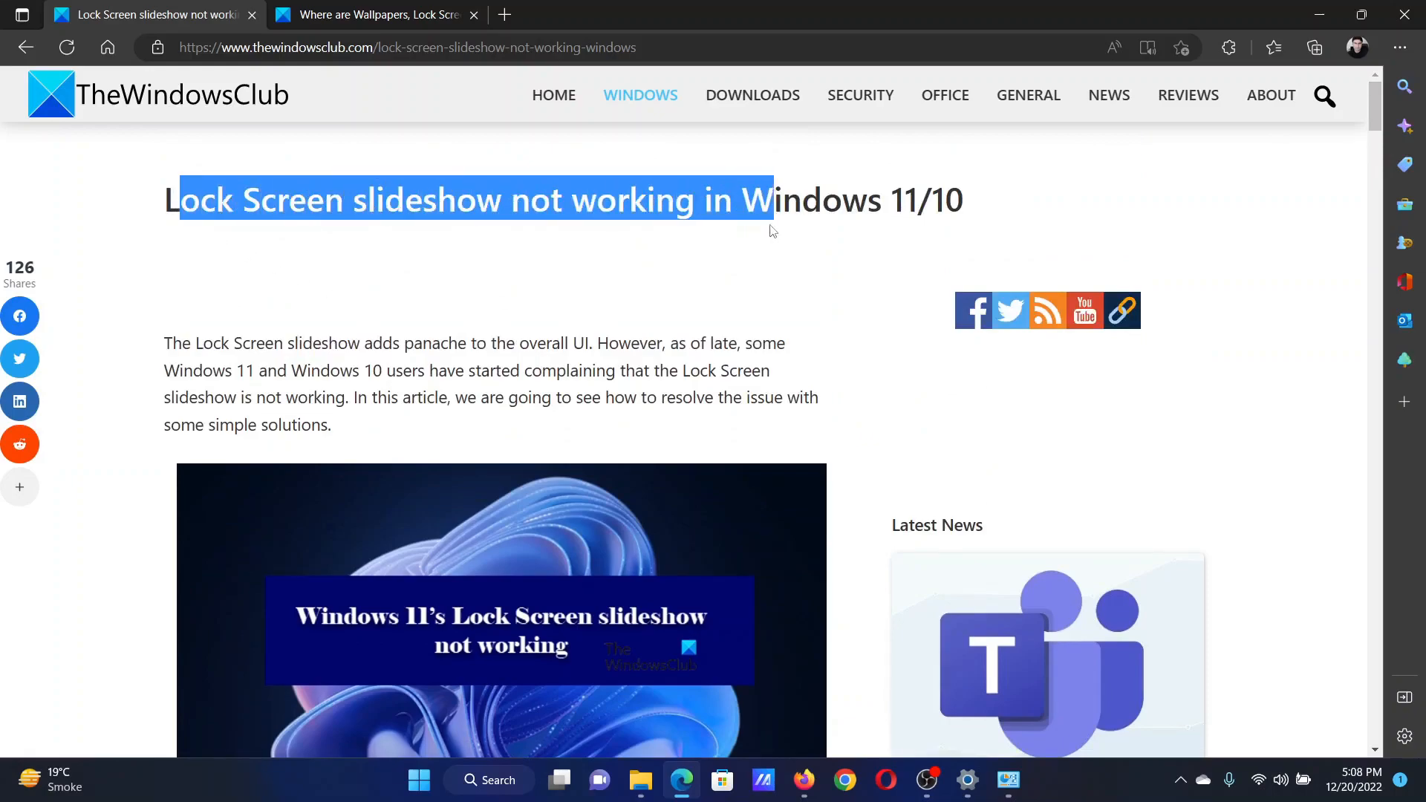
{"action": "left_click", "coordinate": [614, 267]}
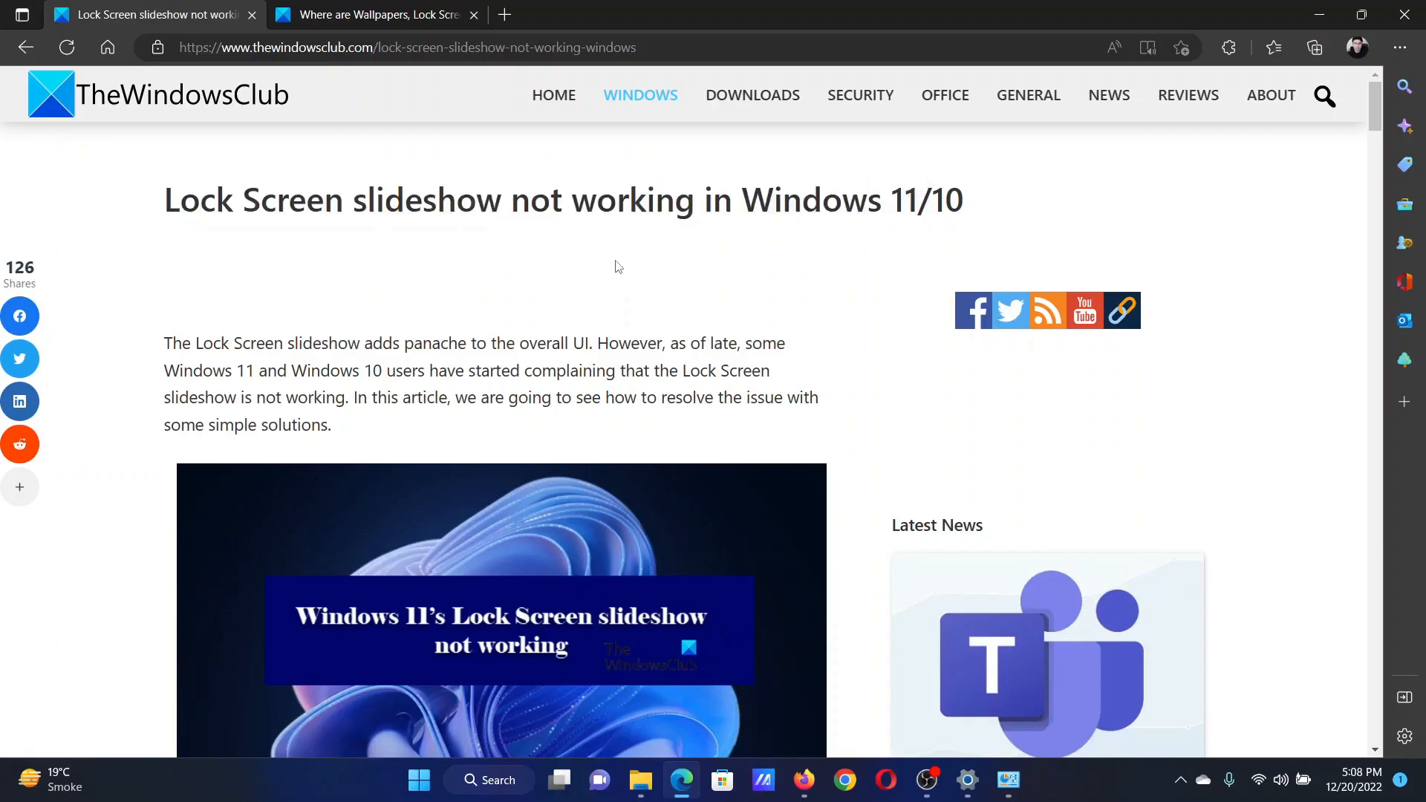